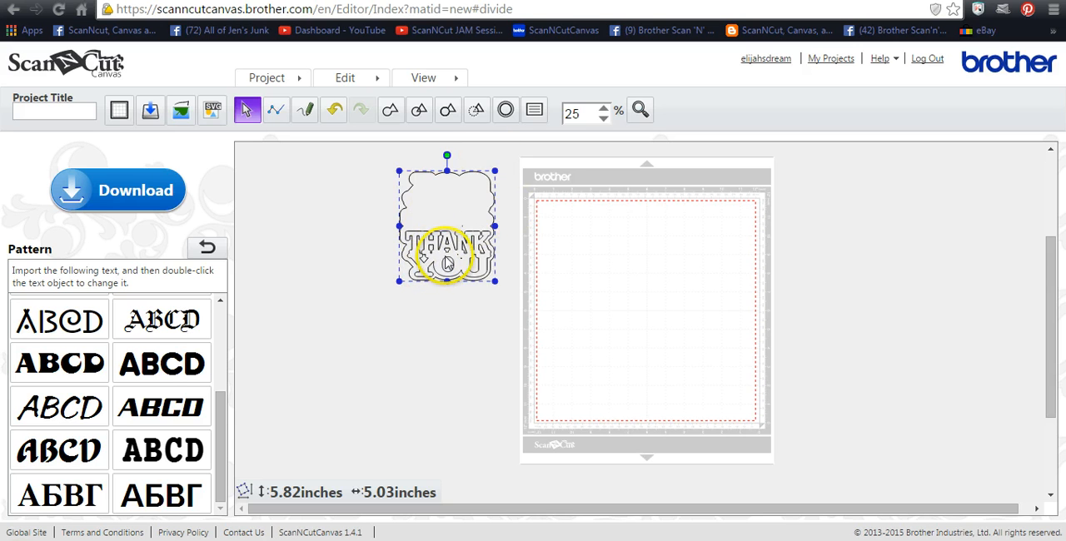
Choose the bold slab-serif font and start a new text object on the mat.
{"action": "left_click", "coordinate": [161, 363]}
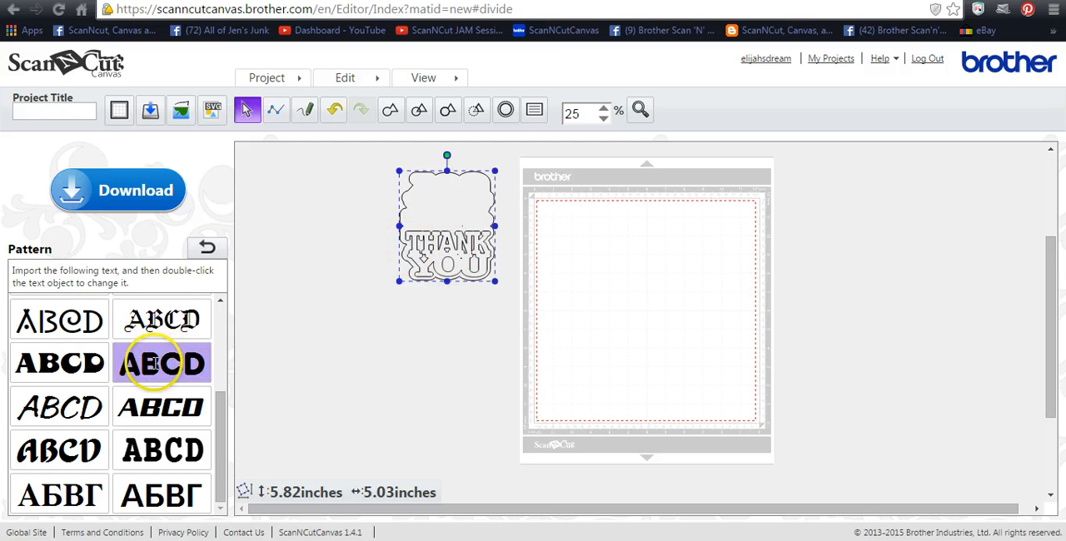
{"action": "left_click", "coordinate": [161, 407]}
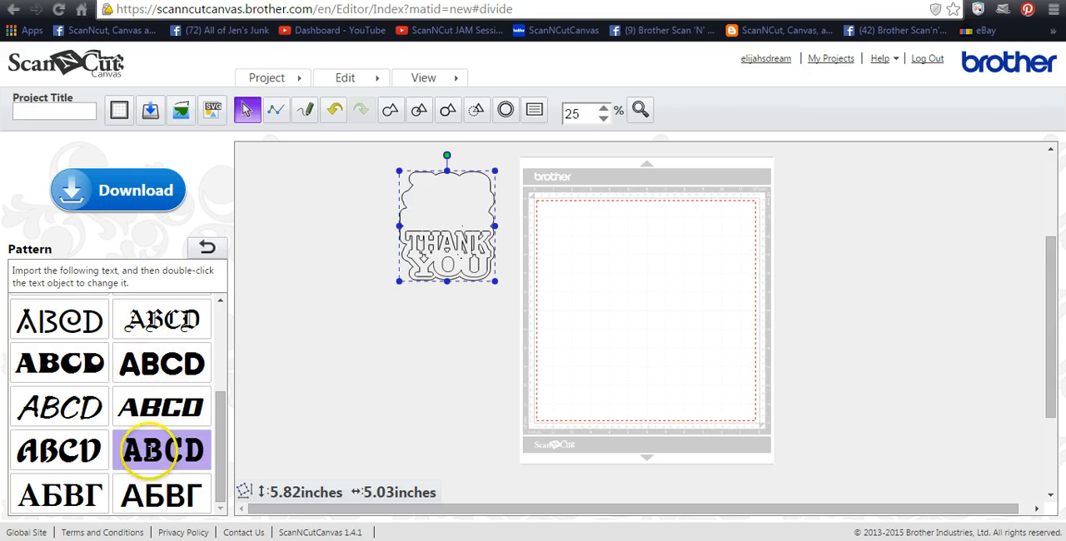
{"action": "left_click", "coordinate": [162, 450]}
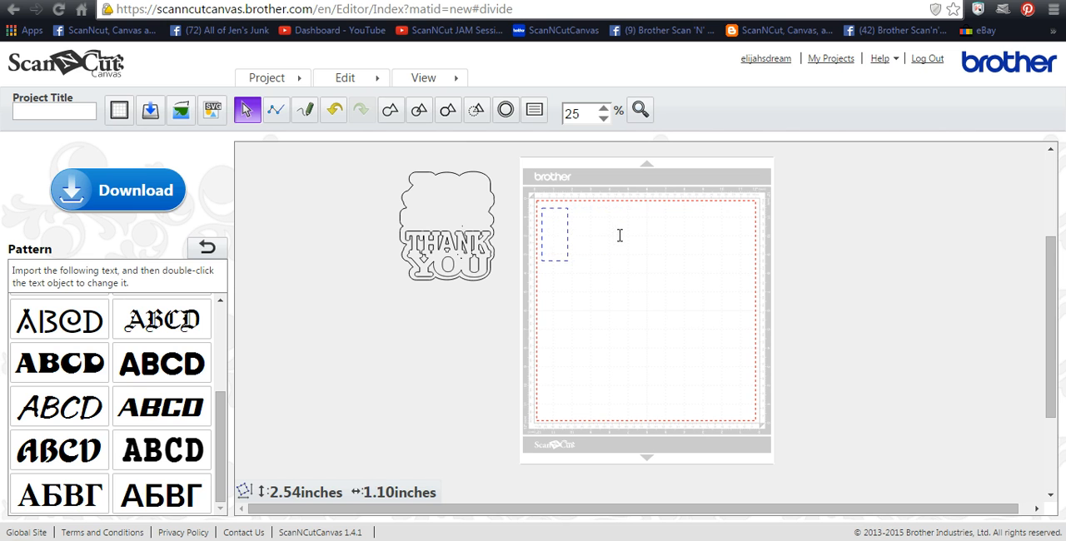
Enter THANK, then replace a second object's placeholder with YOU below it.
{"action": "type", "text": "THANK"}
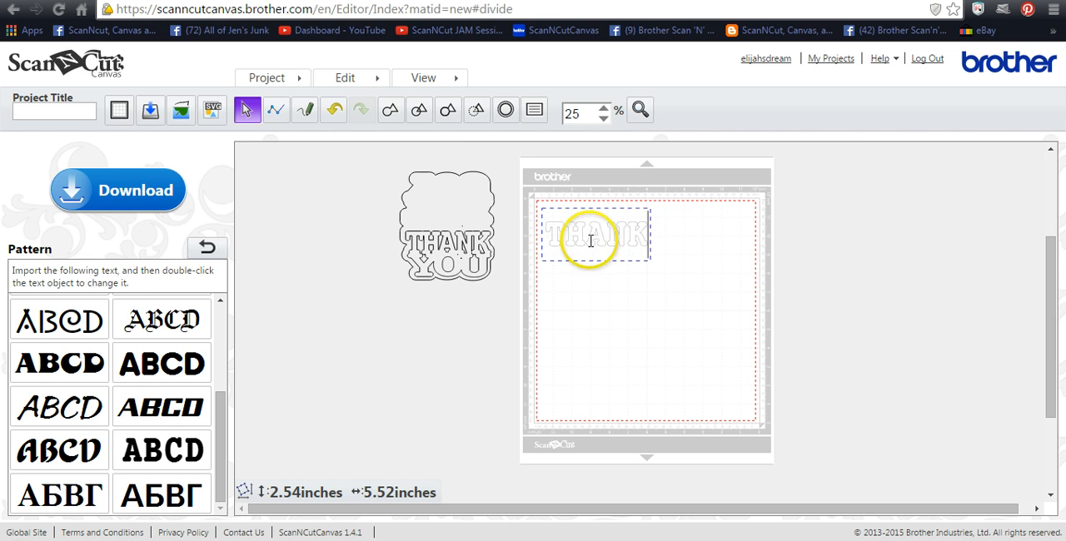
{"action": "left_click", "coordinate": [161, 450]}
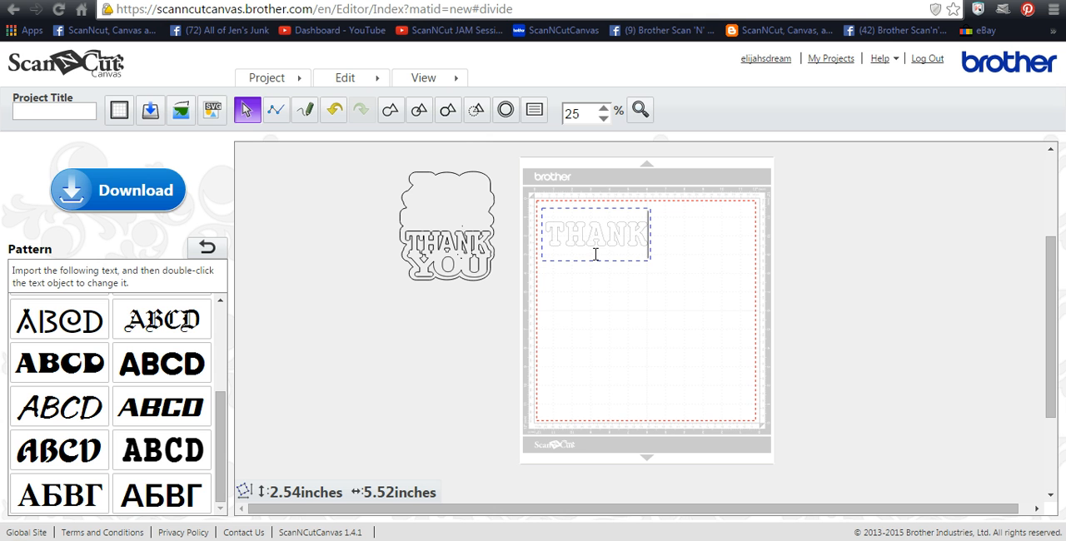
{"action": "left_click", "coordinate": [162, 449]}
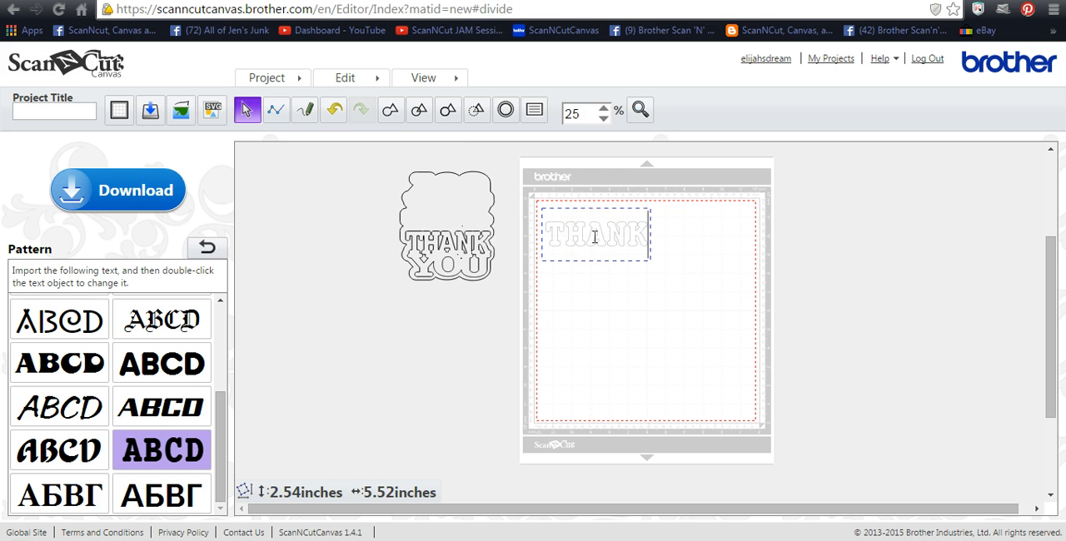
{"action": "mouse_move", "coordinate": [602, 225]}
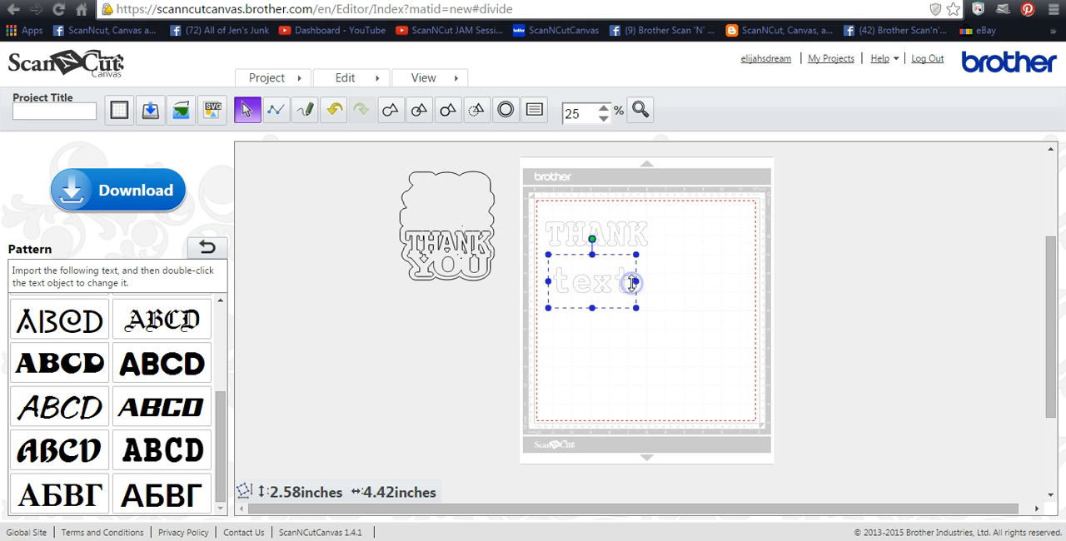
{"action": "double_click", "coordinate": [591, 282]}
{"action": "type", "text": "YOU"}
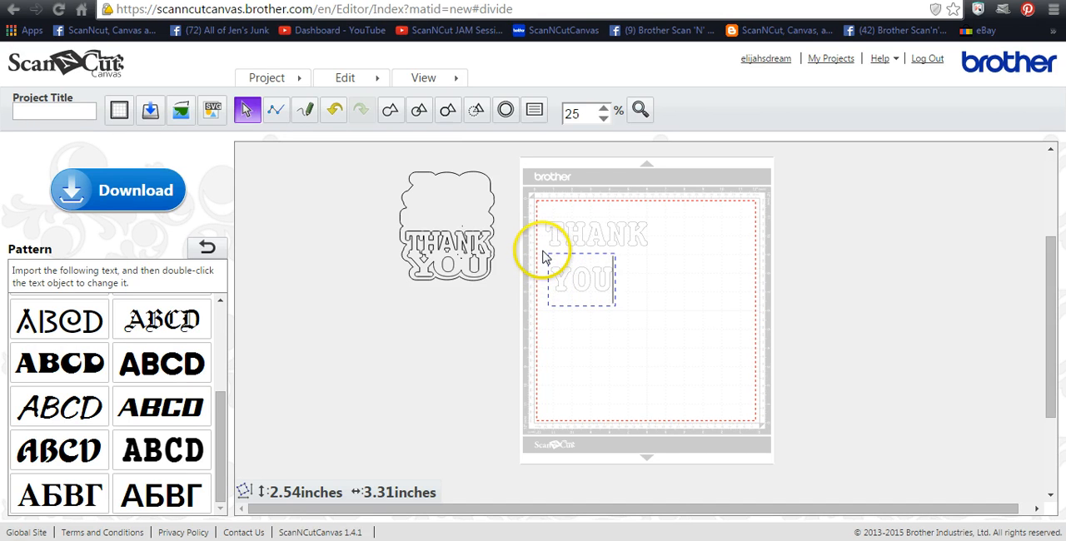
{"action": "left_click", "coordinate": [581, 281]}
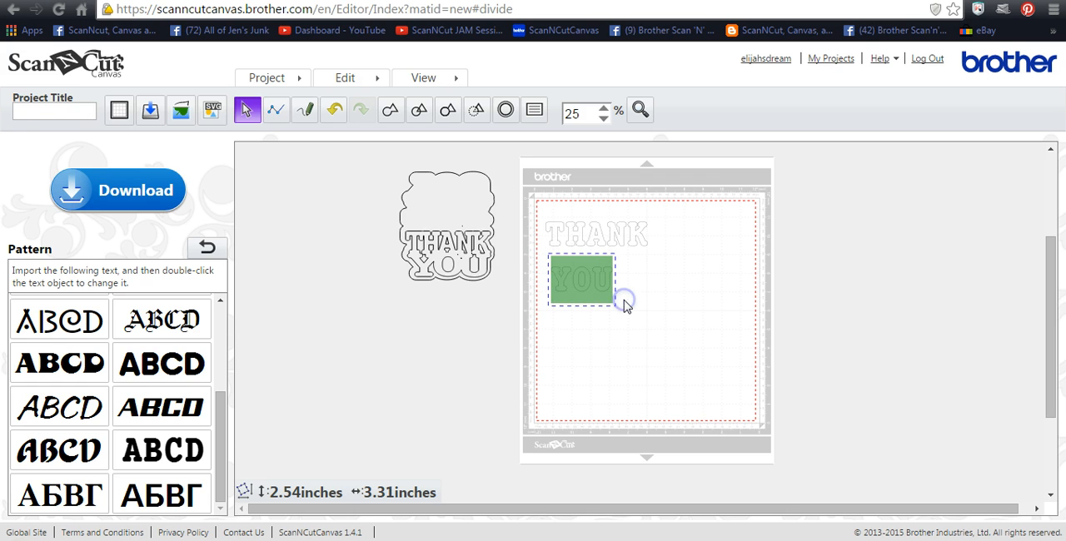
{"action": "left_click", "coordinate": [580, 281]}
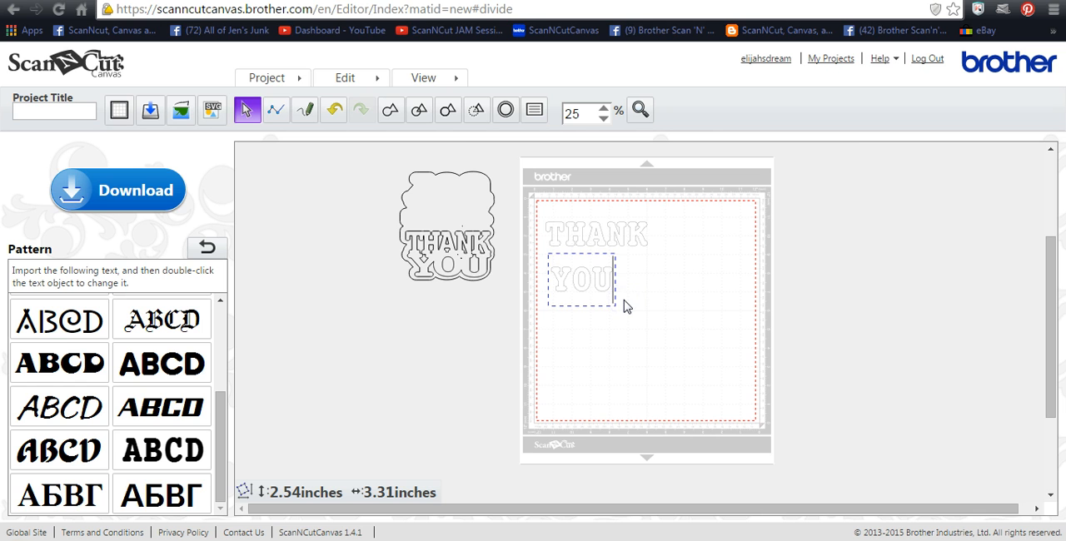
{"action": "left_click", "coordinate": [581, 279]}
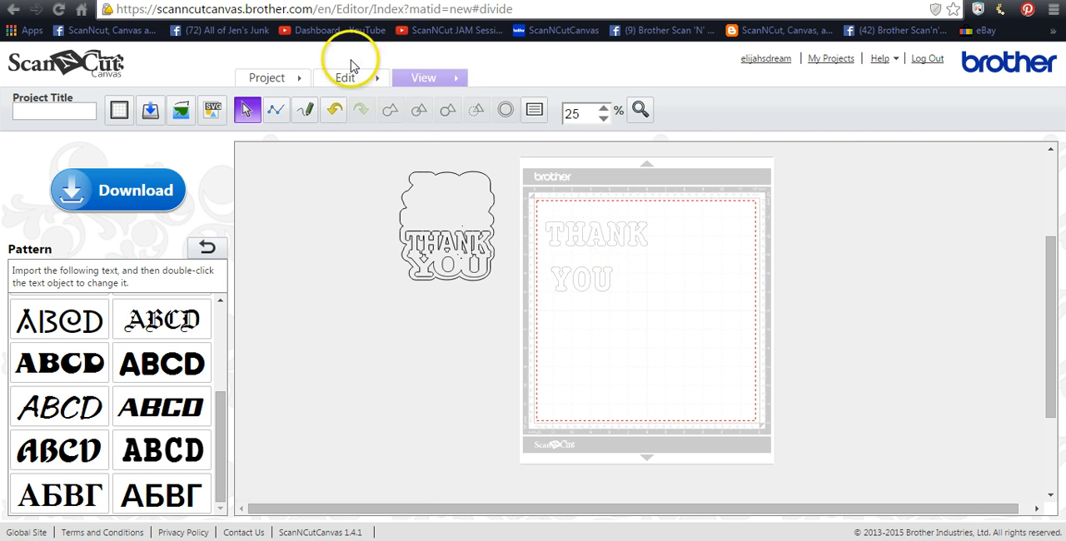
Duplicate YOU, offset the copy slightly, and weld both into one bolder outline.
{"action": "left_click", "coordinate": [345, 78]}
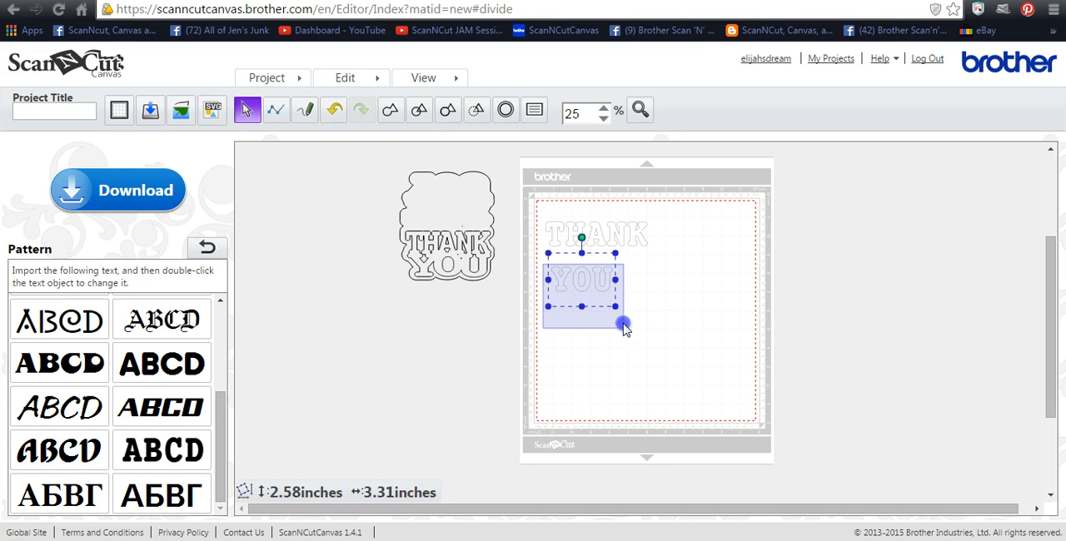
{"action": "left_click_drag", "start_coordinate": [624, 324], "coordinate": [616, 306]}
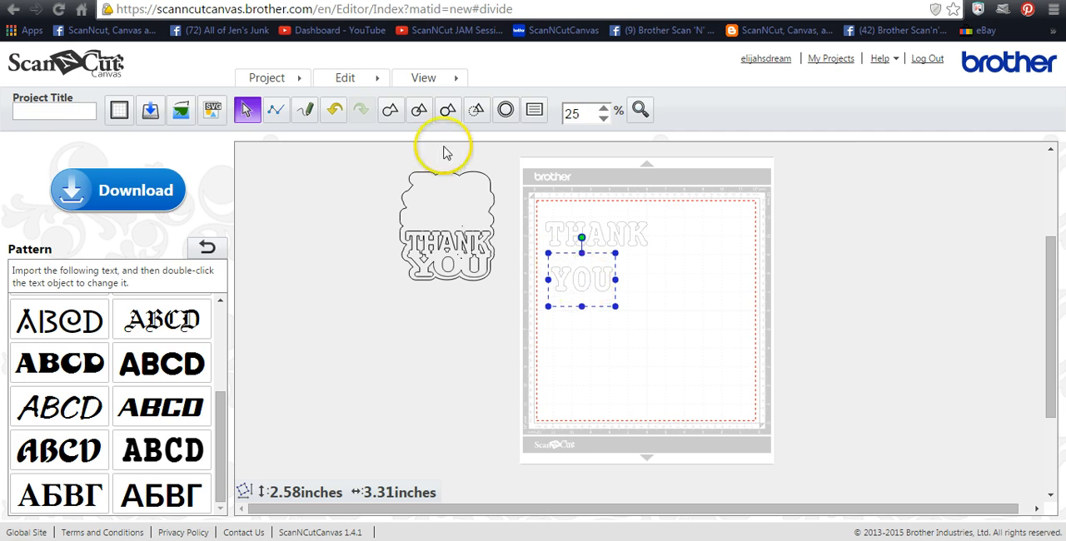
{"action": "left_click", "coordinate": [345, 78]}
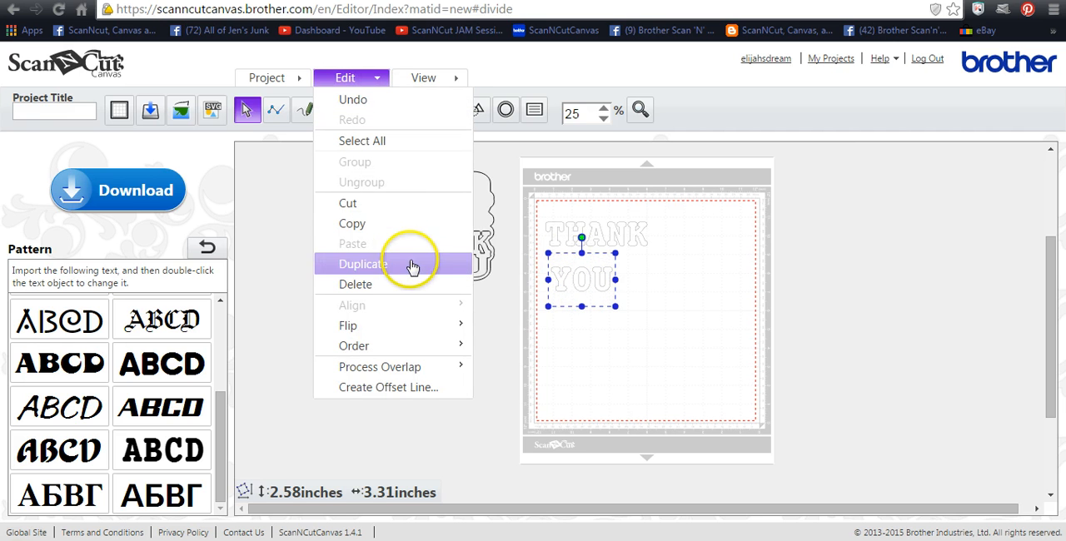
{"action": "mouse_move", "coordinate": [351, 305]}
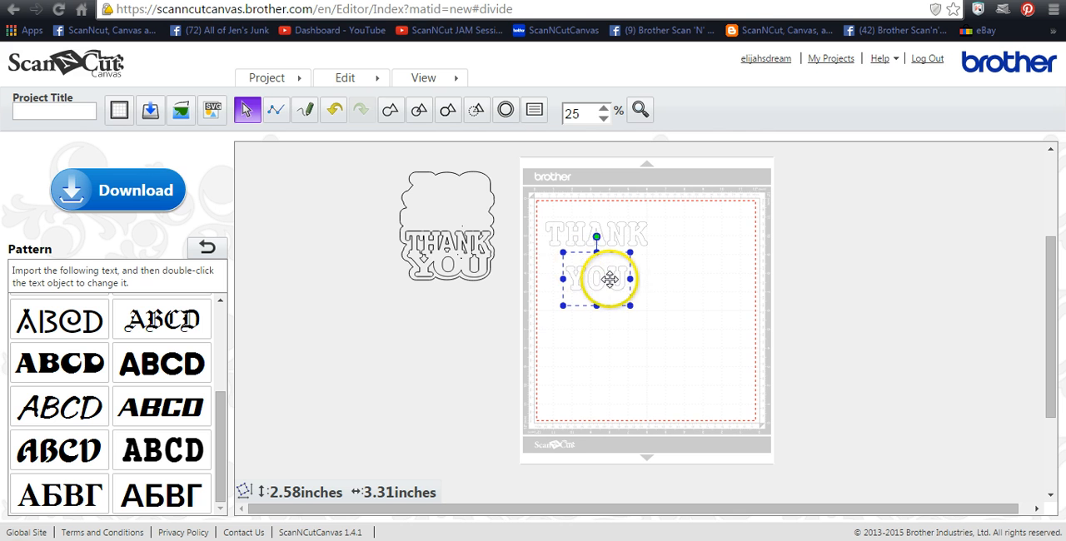
{"action": "right_click", "coordinate": [608, 279]}
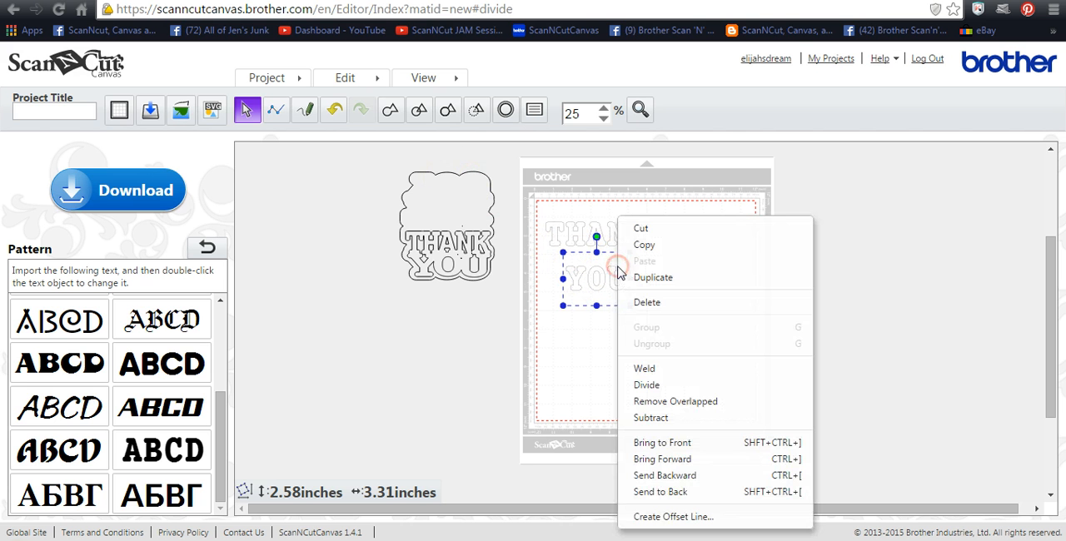
{"action": "left_click", "coordinate": [646, 385]}
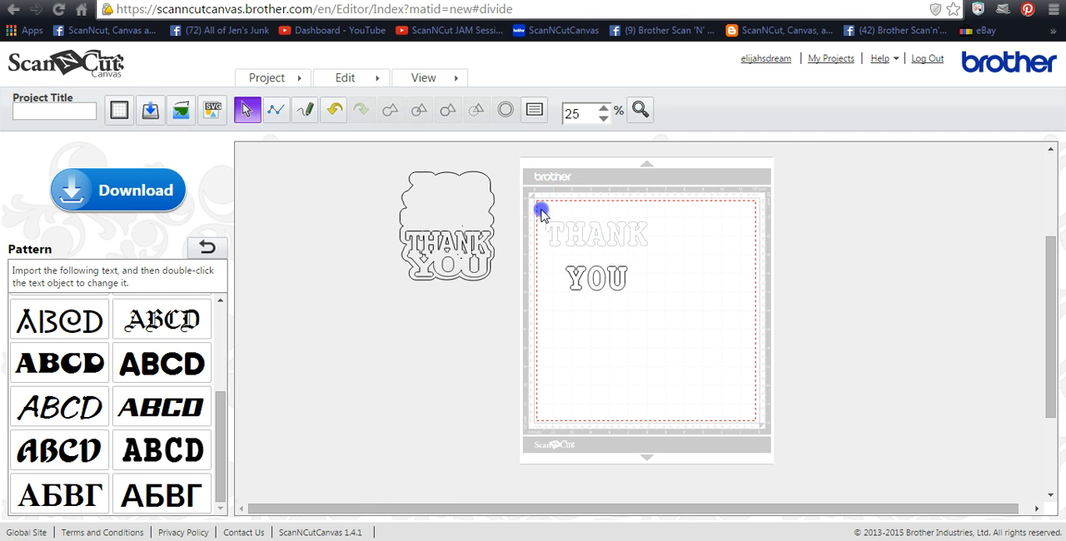
Divide THANK and its copy into separate letter pieces, then select one letter.
{"action": "left_click_drag", "start_coordinate": [541, 210], "coordinate": [665, 251]}
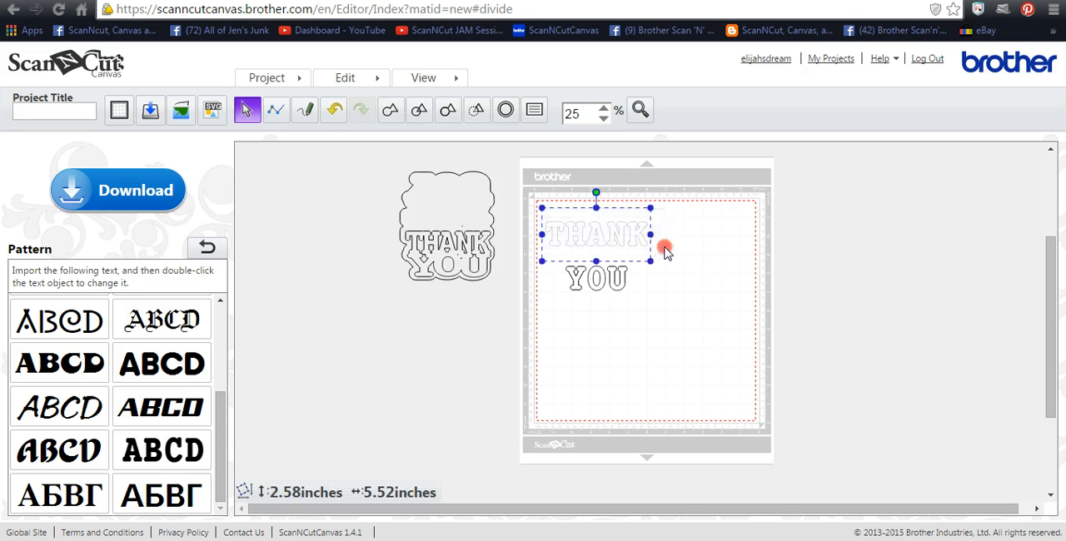
{"action": "right_click", "coordinate": [666, 250]}
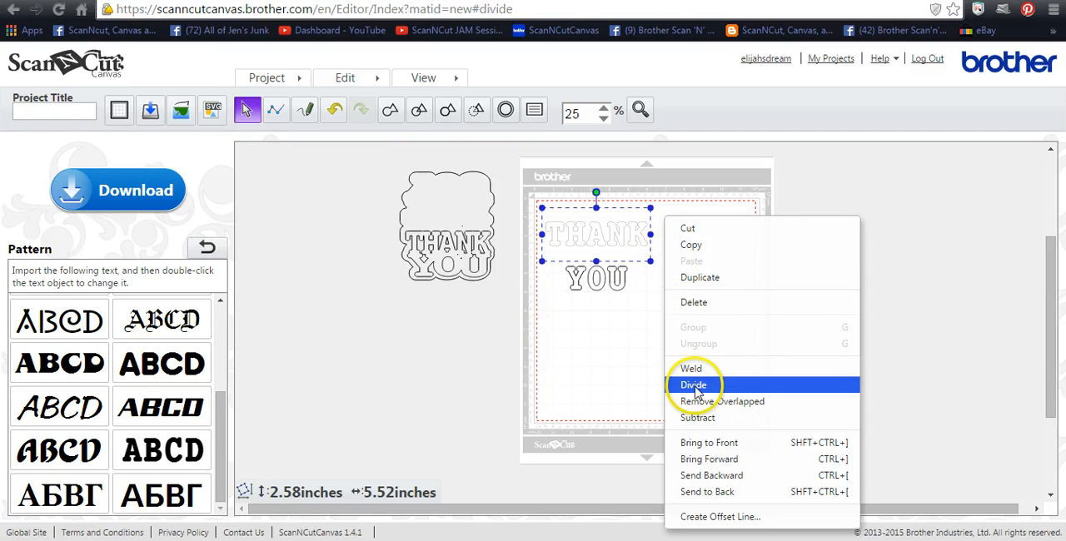
{"action": "left_click", "coordinate": [693, 385]}
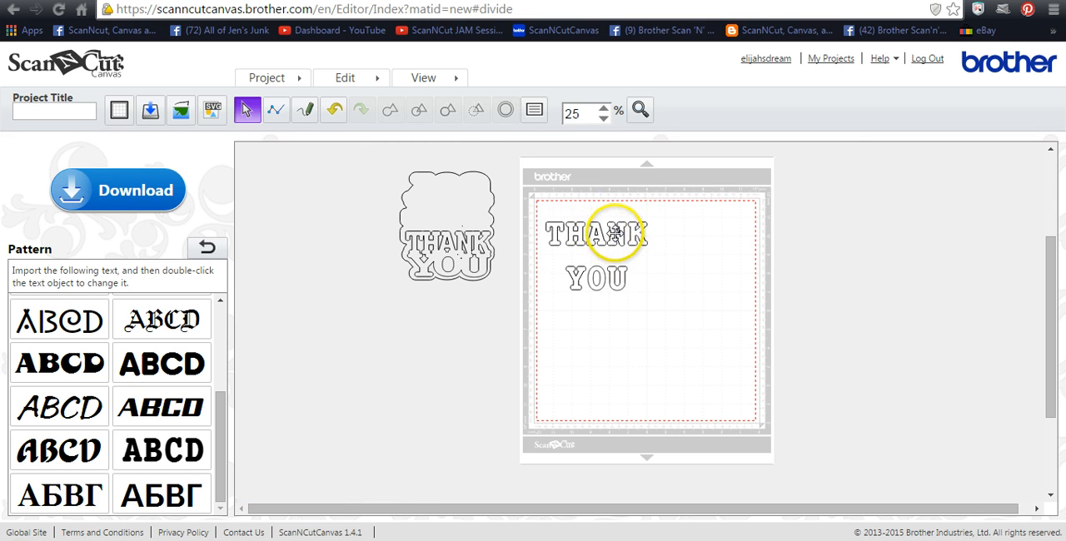
{"action": "left_click", "coordinate": [595, 233]}
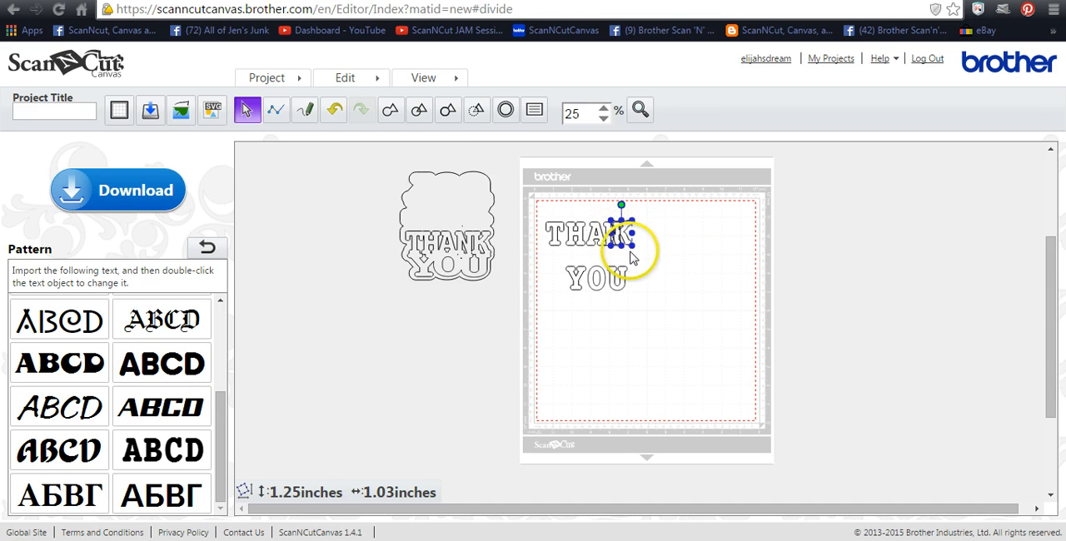
{"action": "mouse_move", "coordinate": [631, 254]}
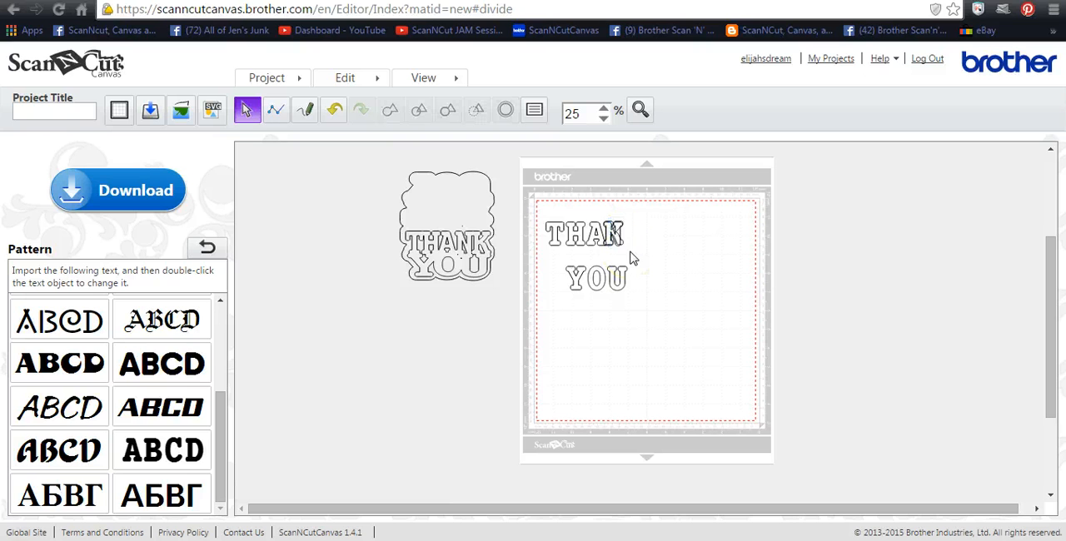
Drag the stray N and K pieces back after THA, then select both words.
{"action": "left_click", "coordinate": [616, 233]}
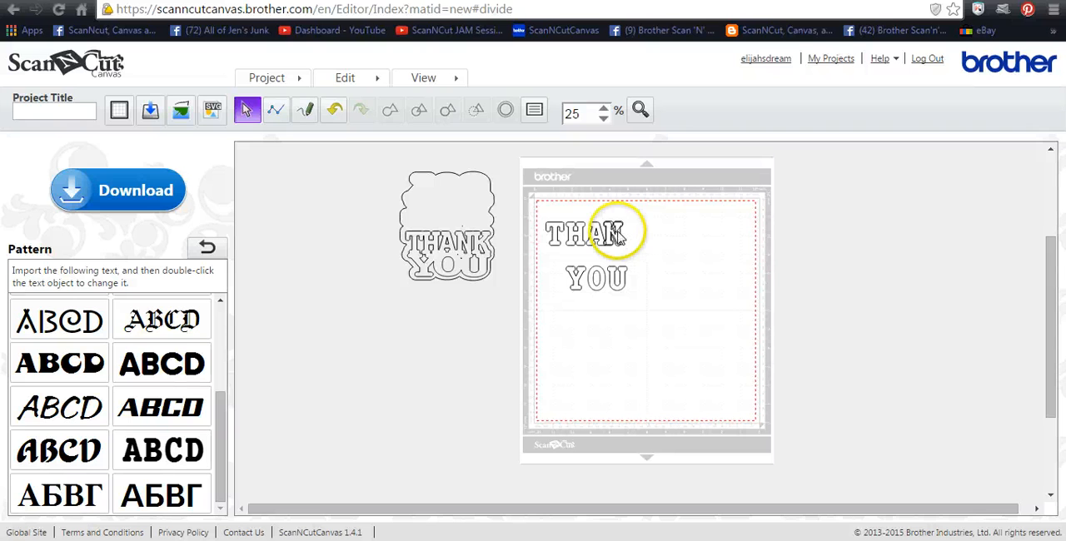
{"action": "left_click", "coordinate": [585, 232]}
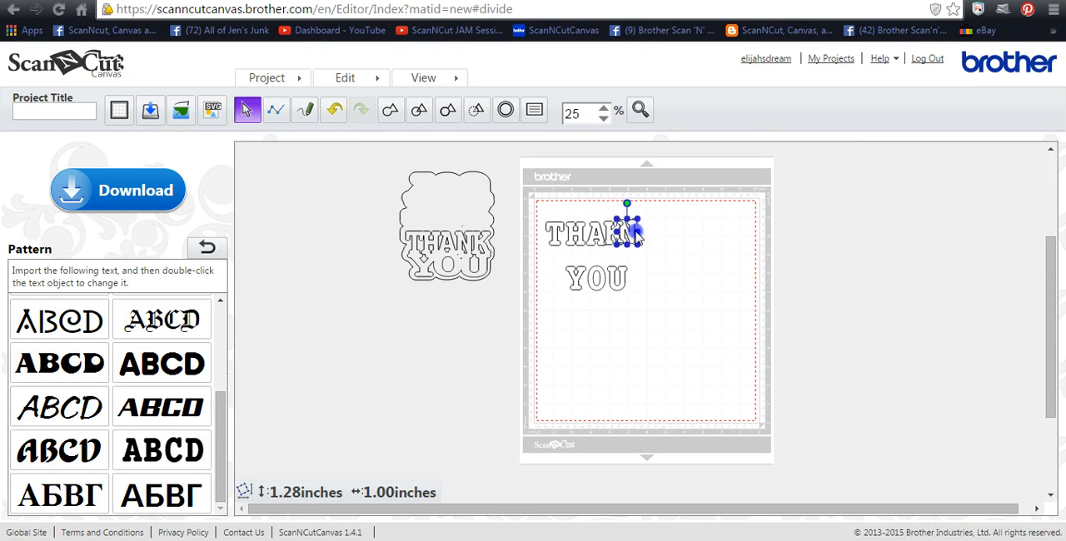
{"action": "left_click_drag", "start_coordinate": [629, 231], "coordinate": [666, 265]}
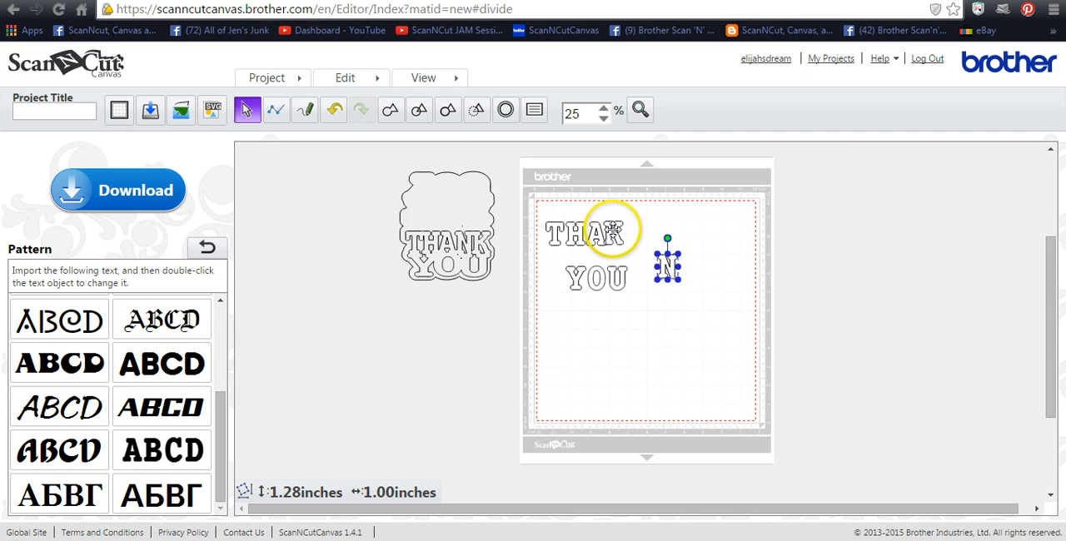
{"action": "left_click_drag", "start_coordinate": [666, 265], "coordinate": [633, 232]}
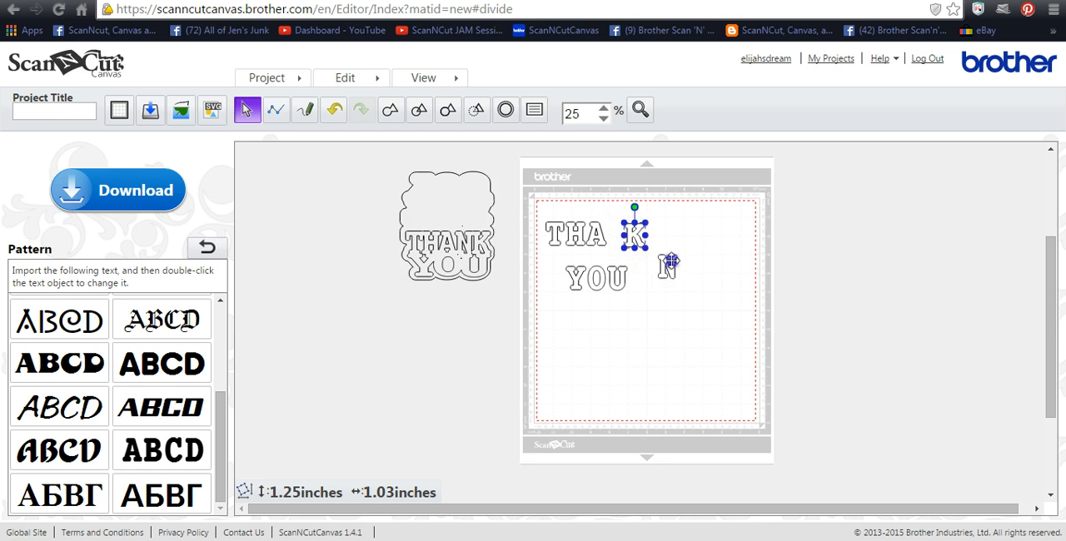
{"action": "left_click_drag", "start_coordinate": [666, 264], "coordinate": [616, 239]}
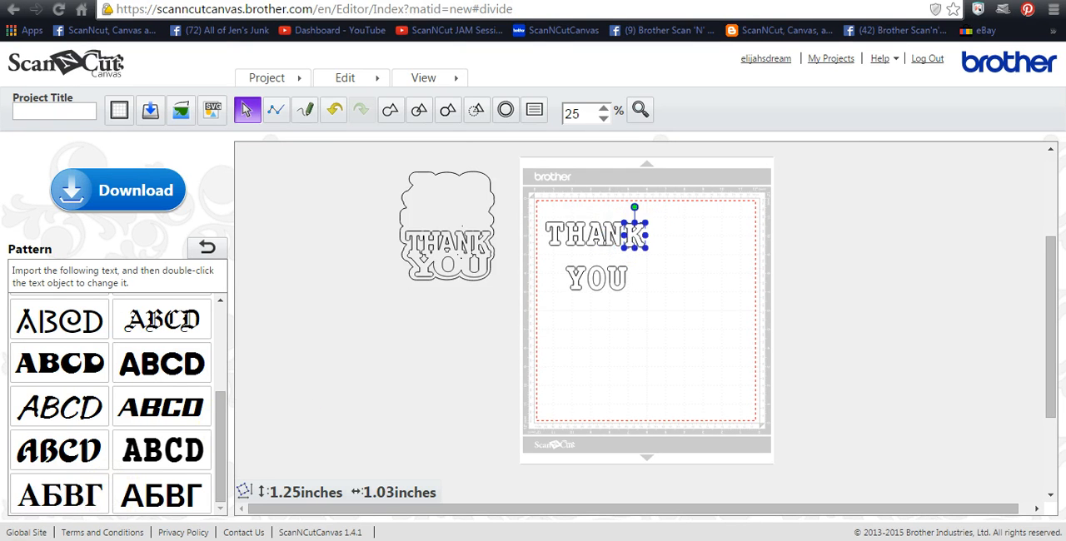
{"action": "left_click", "coordinate": [390, 109]}
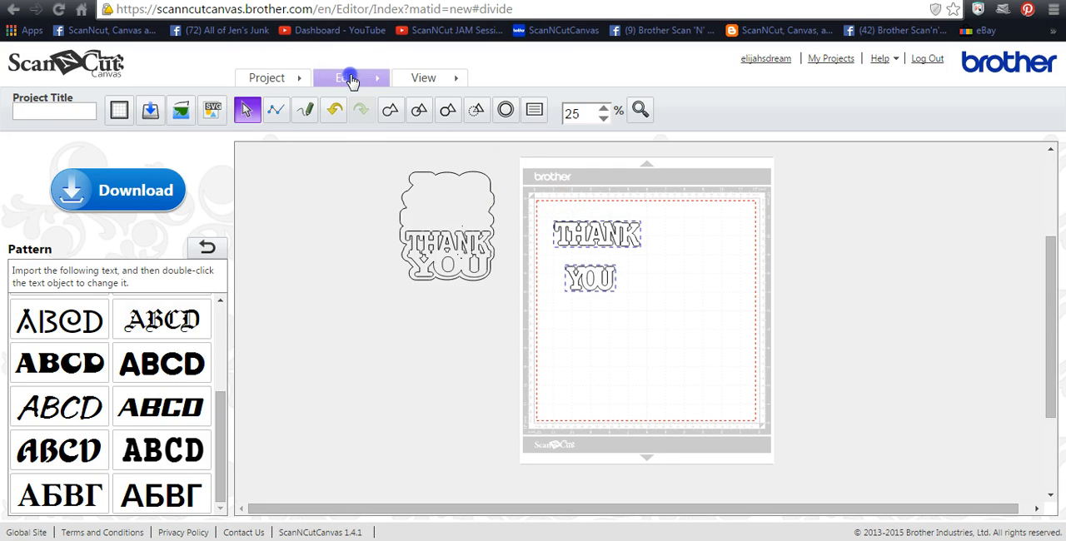
Center-align the two words with Edit > Align, then select YOU alone.
{"action": "left_click", "coordinate": [345, 77]}
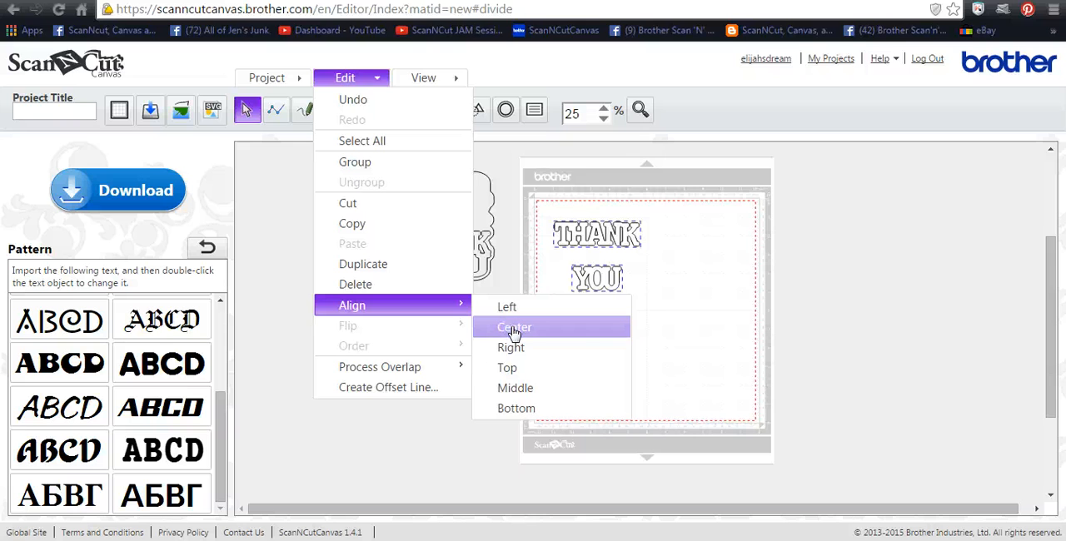
{"action": "left_click", "coordinate": [514, 327]}
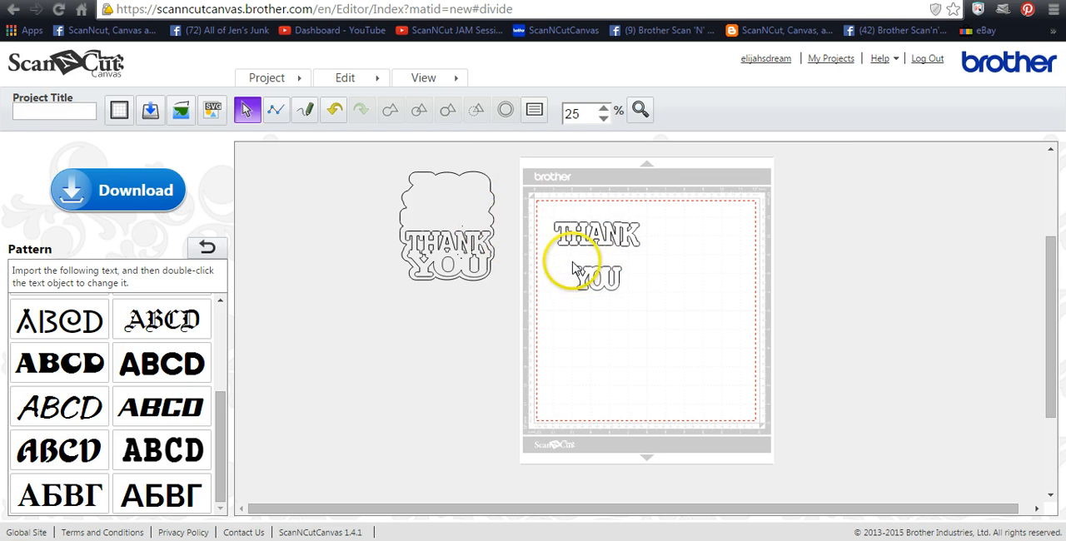
{"action": "left_click", "coordinate": [595, 278]}
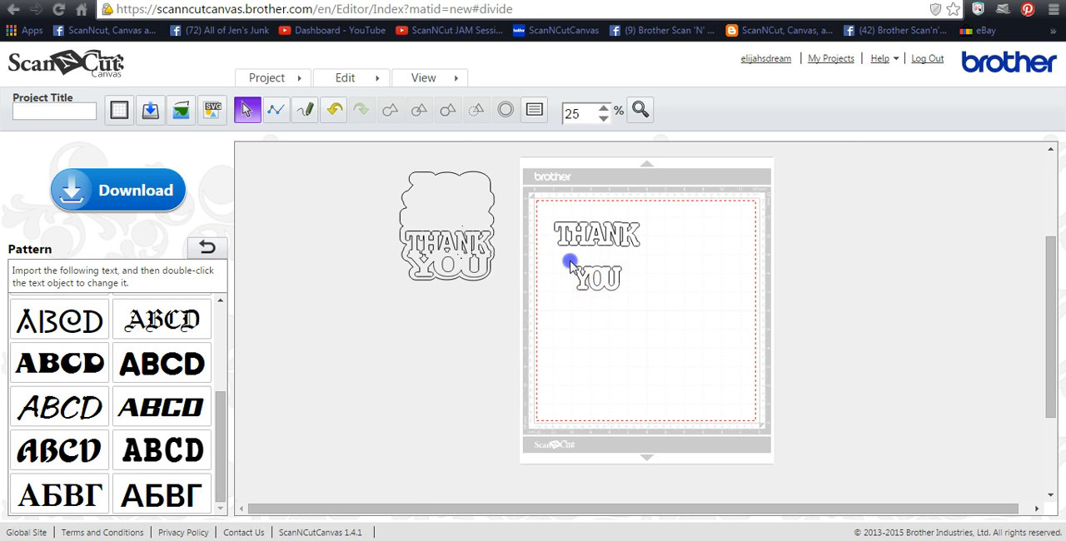
{"action": "left_click", "coordinate": [596, 277]}
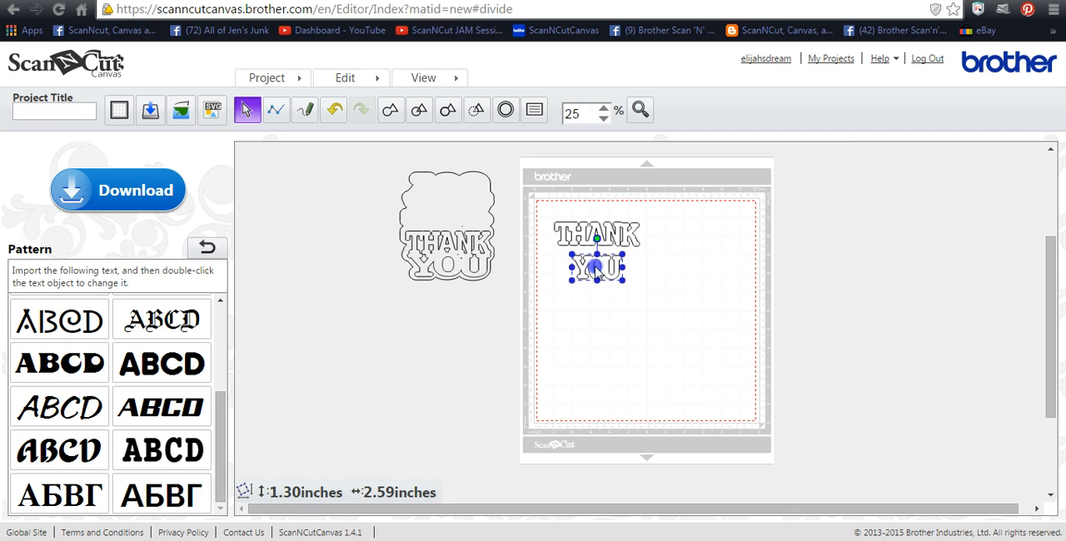
Snug YOU under THANK at THANK's width, then move both to the lower right.
{"action": "left_click_drag", "start_coordinate": [598, 268], "coordinate": [582, 258]}
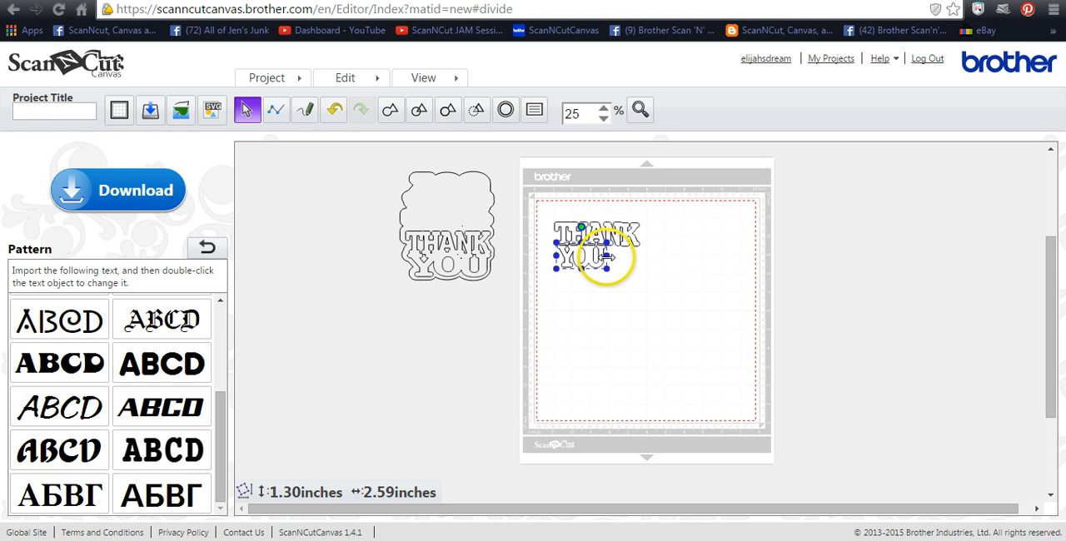
{"action": "left_click_drag", "start_coordinate": [608, 256], "coordinate": [646, 256]}
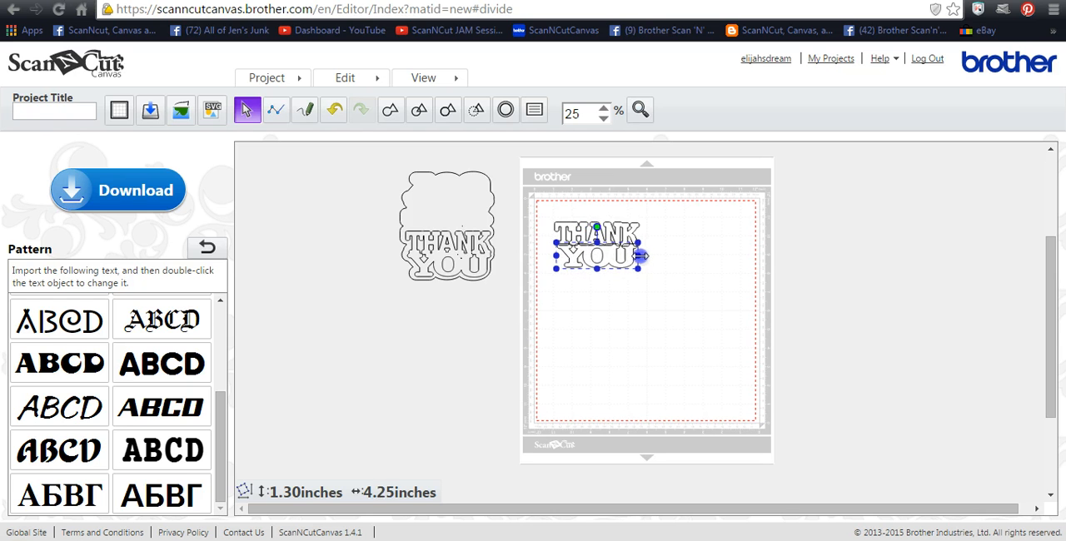
{"action": "left_click_drag", "start_coordinate": [643, 255], "coordinate": [646, 255]}
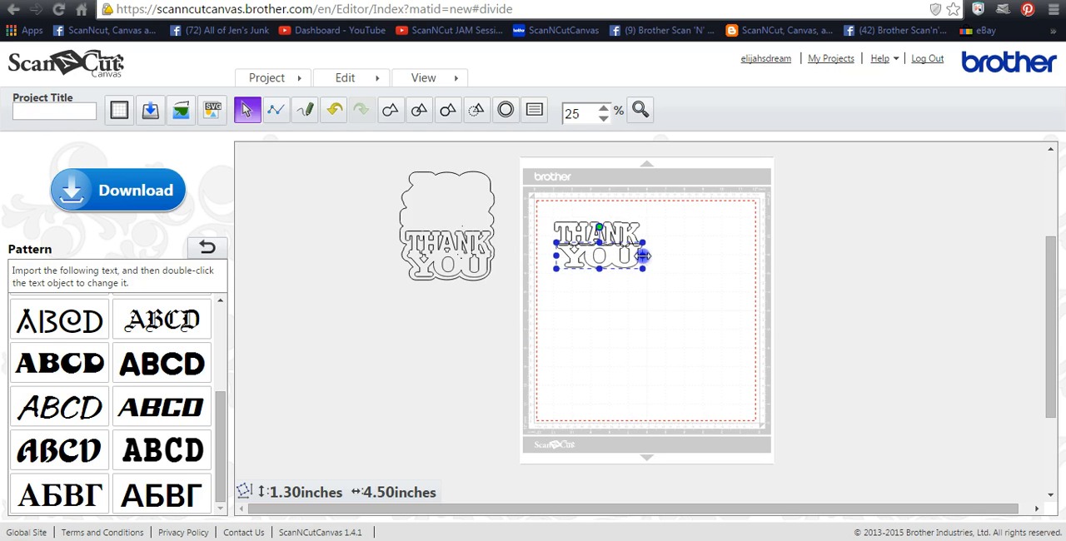
{"action": "left_click_drag", "start_coordinate": [646, 256], "coordinate": [639, 256]}
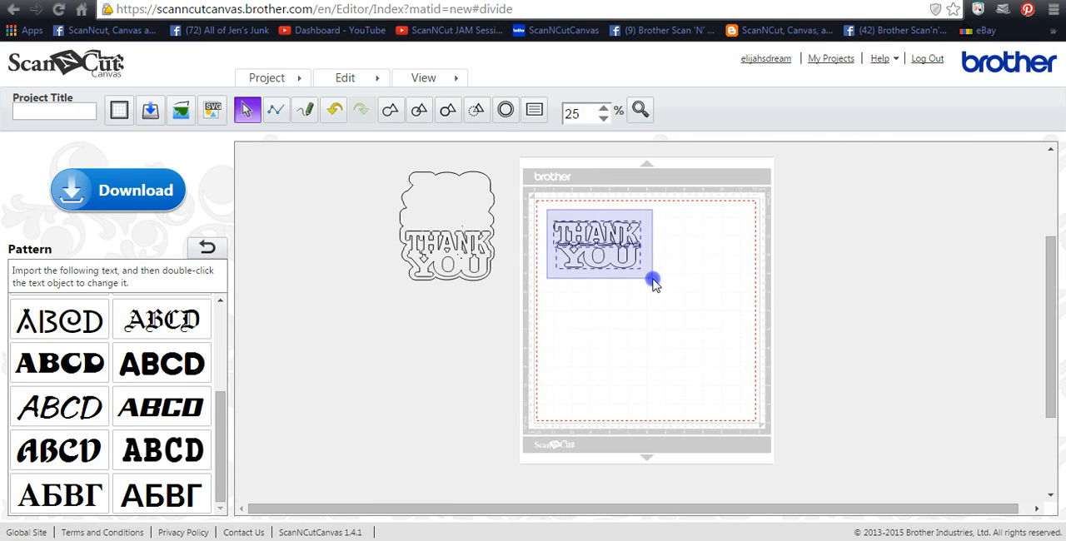
{"action": "left_click", "coordinate": [392, 110]}
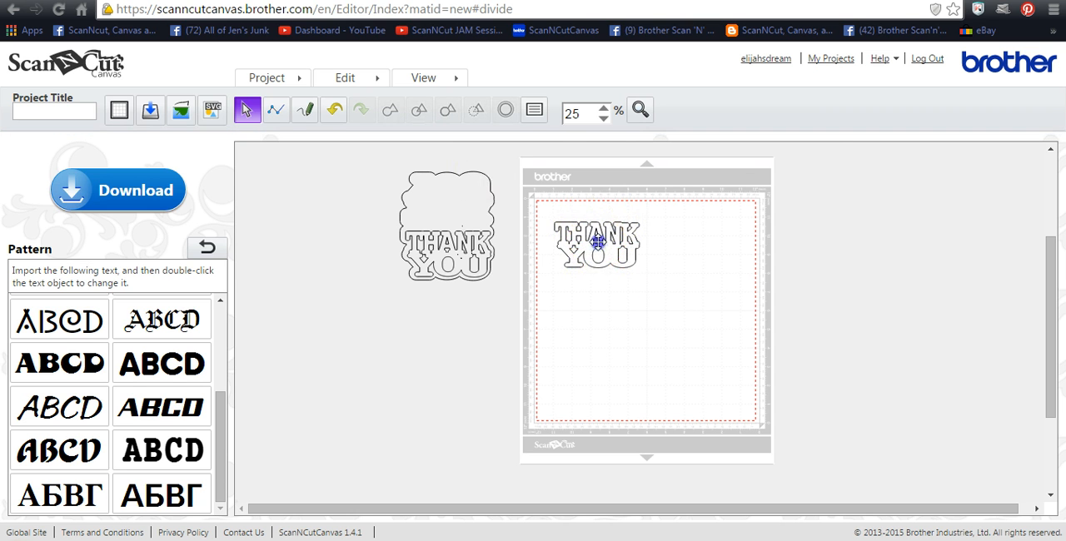
{"action": "left_click_drag", "start_coordinate": [596, 241], "coordinate": [683, 375]}
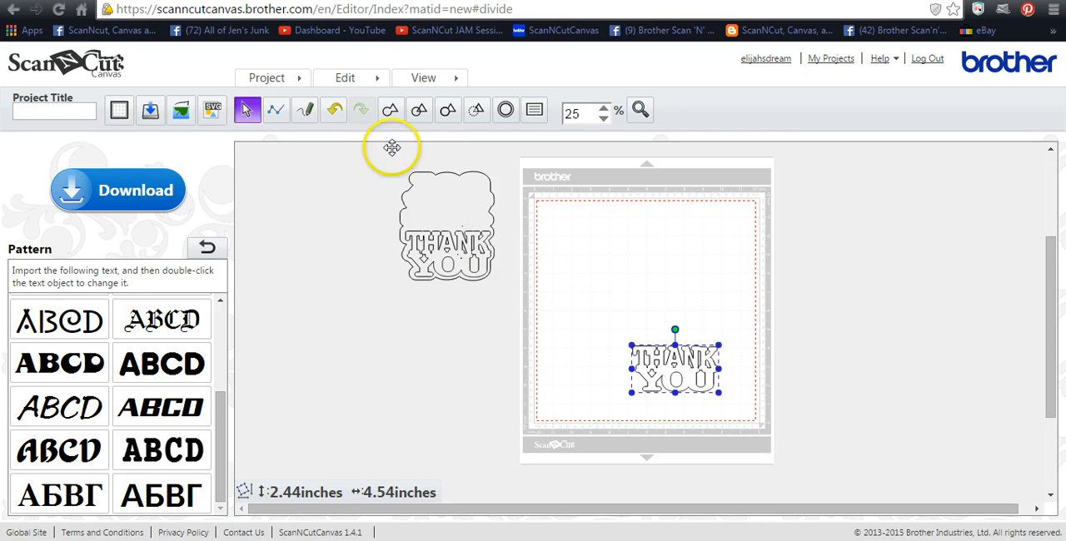
Create a 0.24-inch outward, round-cornered offset line around THANK YOU's outer edge.
{"action": "left_click", "coordinate": [345, 78]}
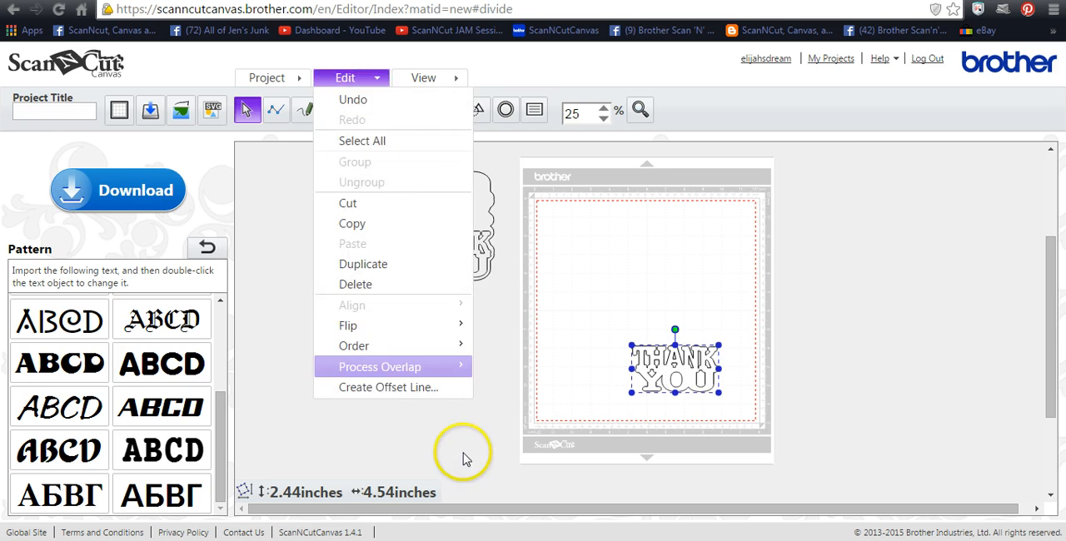
{"action": "mouse_move", "coordinate": [358, 79]}
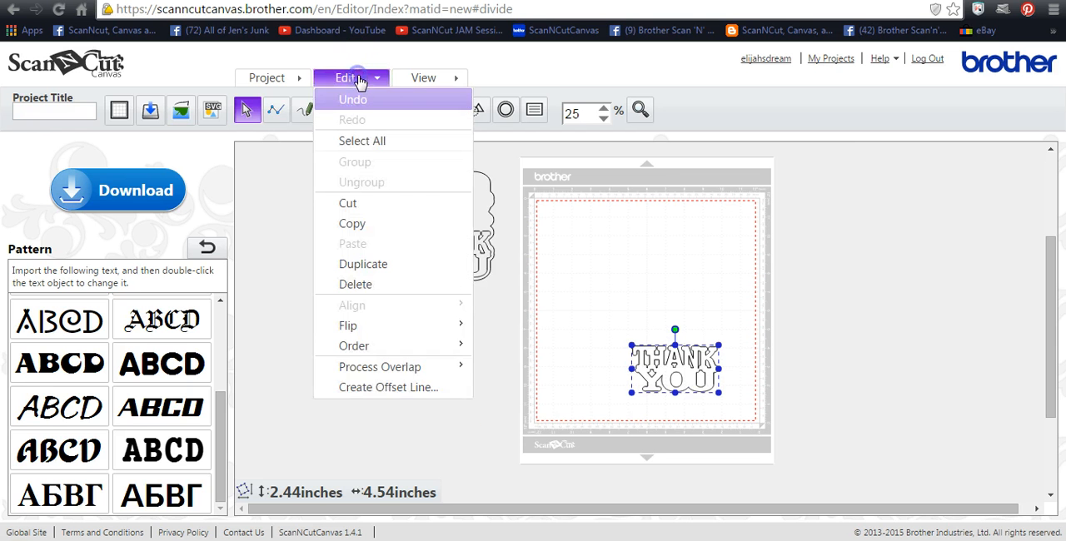
{"action": "mouse_move", "coordinate": [387, 387]}
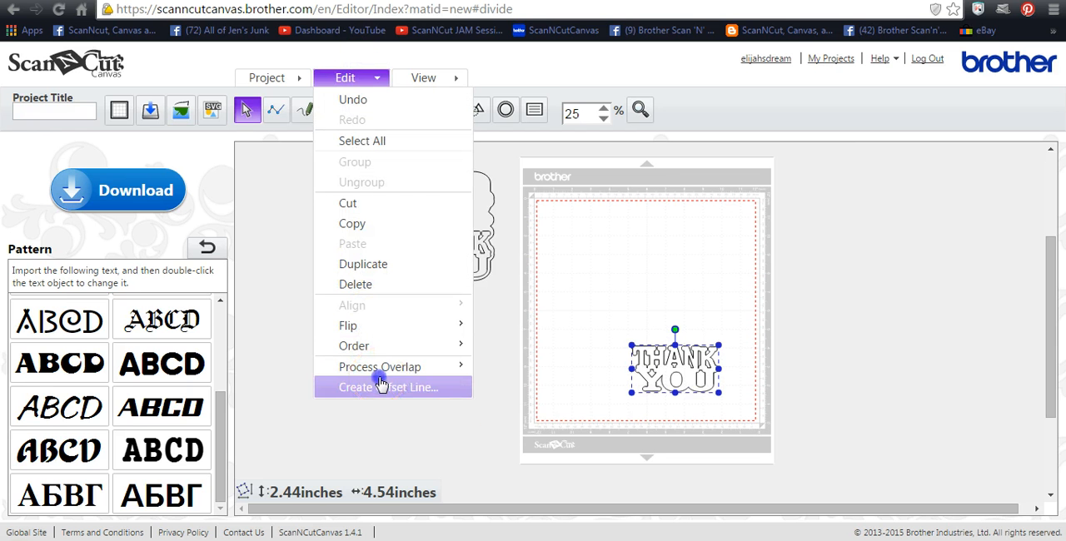
{"action": "left_click", "coordinate": [387, 387]}
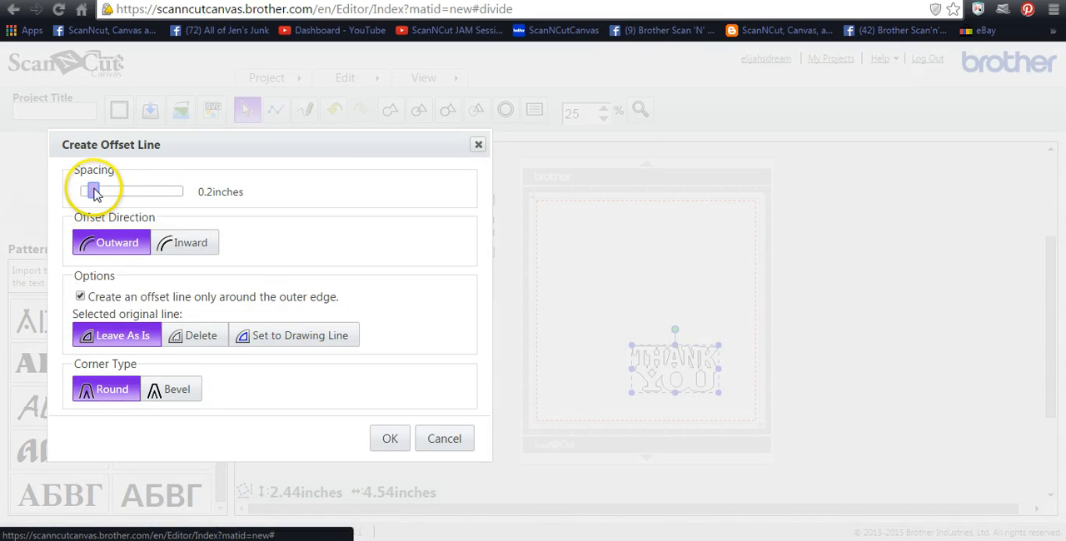
{"action": "left_click_drag", "start_coordinate": [93, 191], "coordinate": [99, 191]}
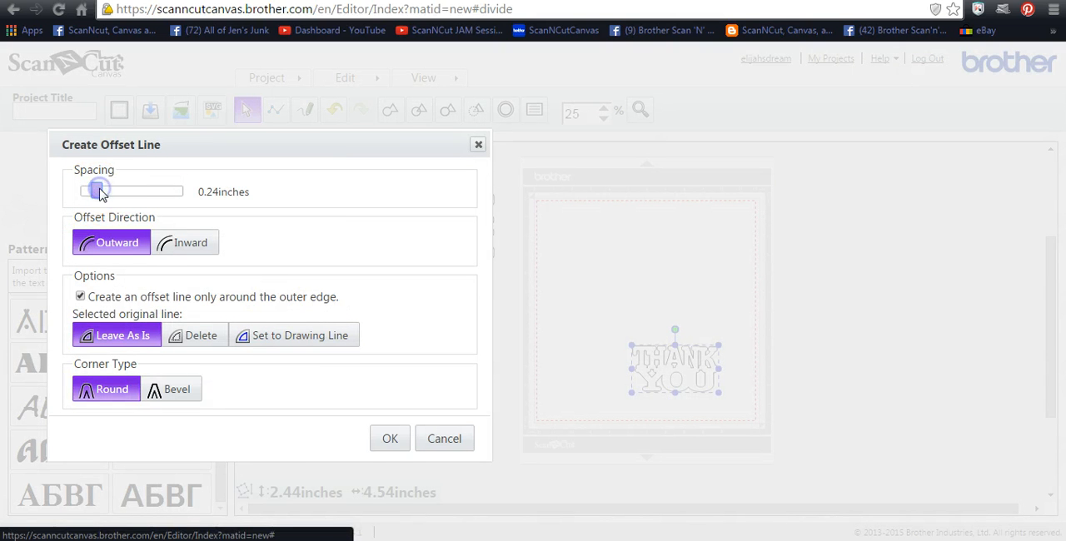
{"action": "left_click", "coordinate": [388, 439]}
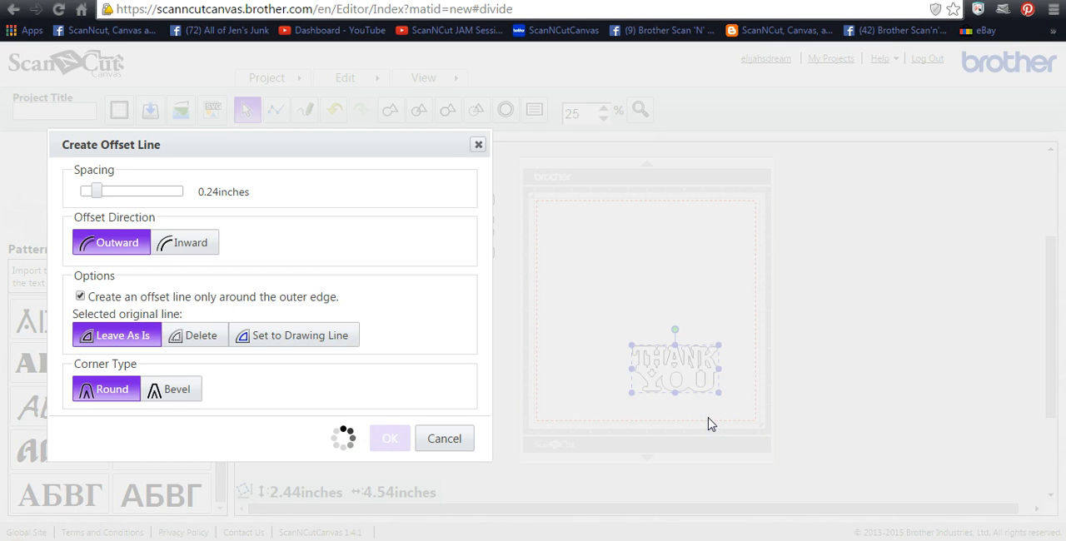
{"action": "left_click", "coordinate": [389, 438]}
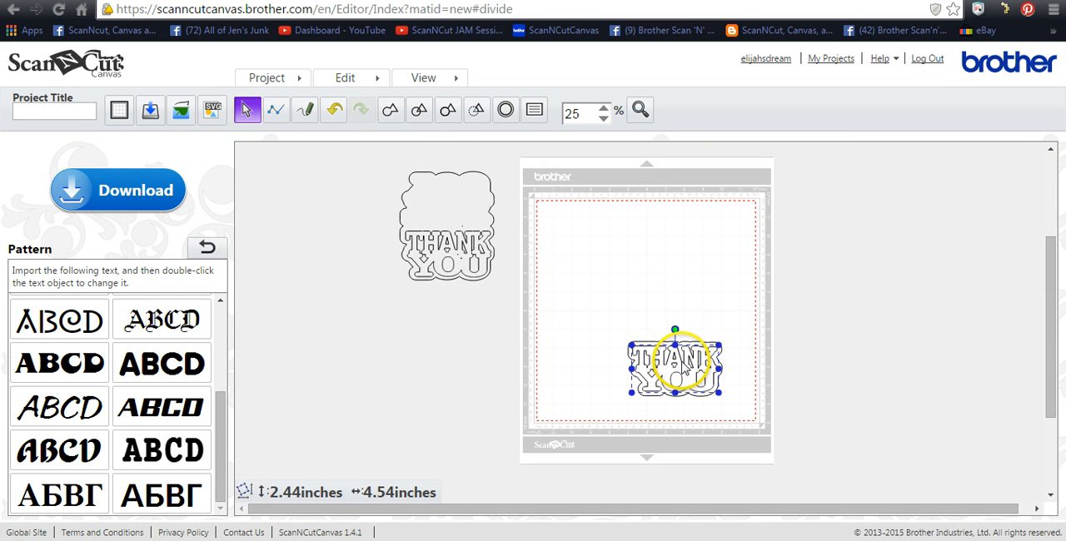
Move the THANK YOU text off the mat and select the leftover offset outline.
{"action": "left_click_drag", "start_coordinate": [674, 367], "coordinate": [422, 372]}
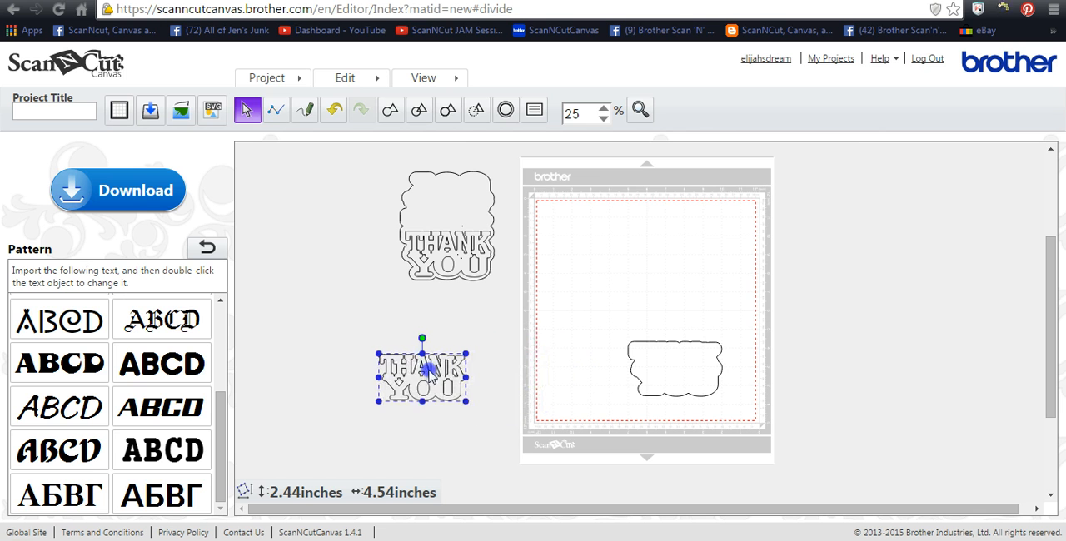
{"action": "left_click", "coordinate": [675, 333]}
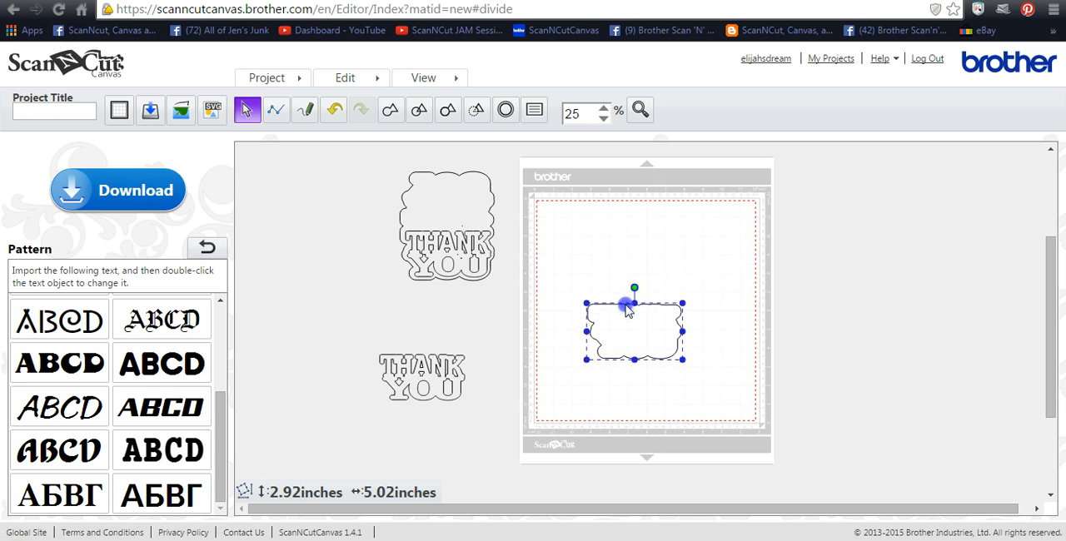
{"action": "mouse_move", "coordinate": [566, 185]}
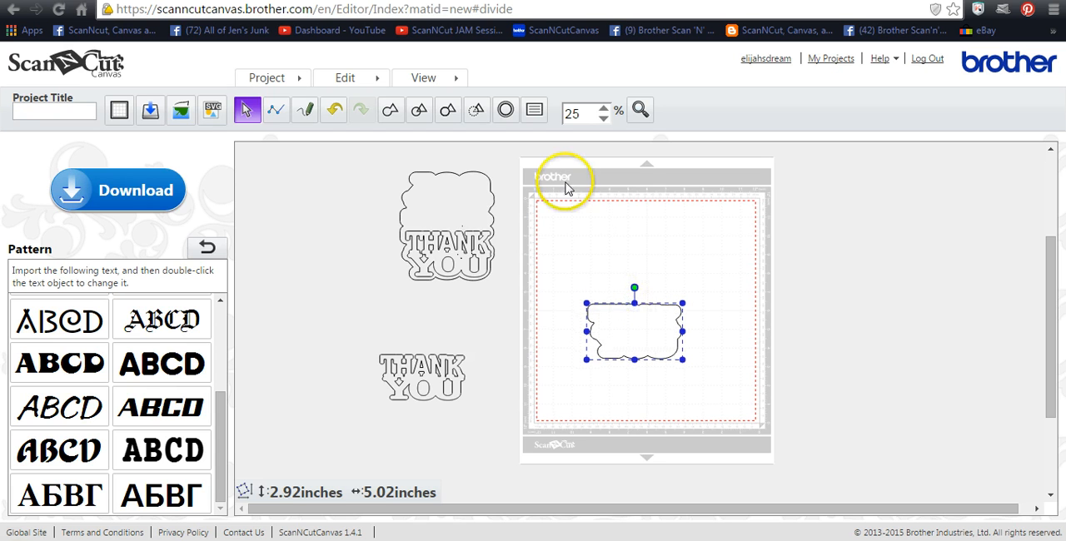
{"action": "mouse_move", "coordinate": [548, 180]}
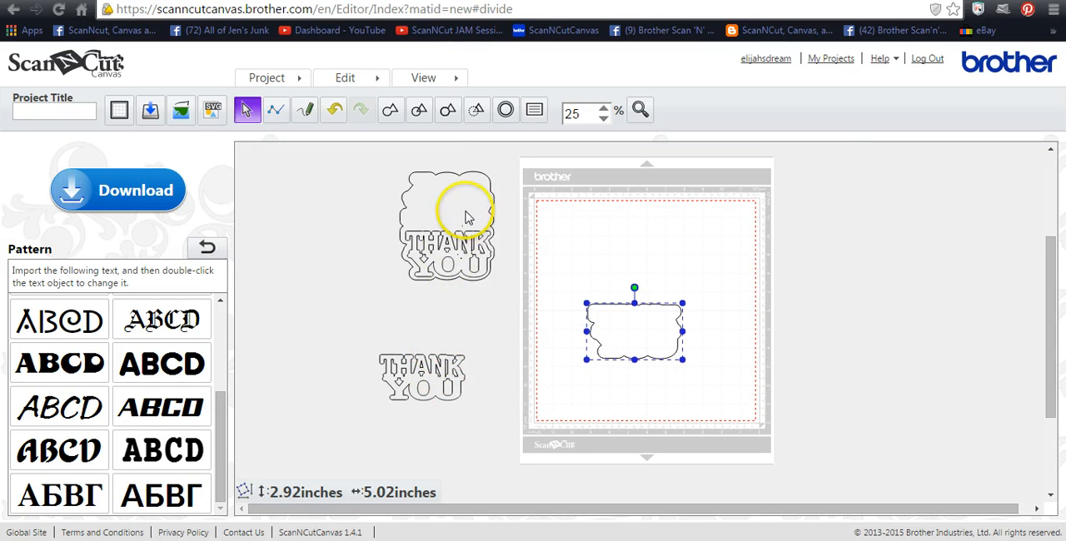
{"action": "mouse_move", "coordinate": [408, 218]}
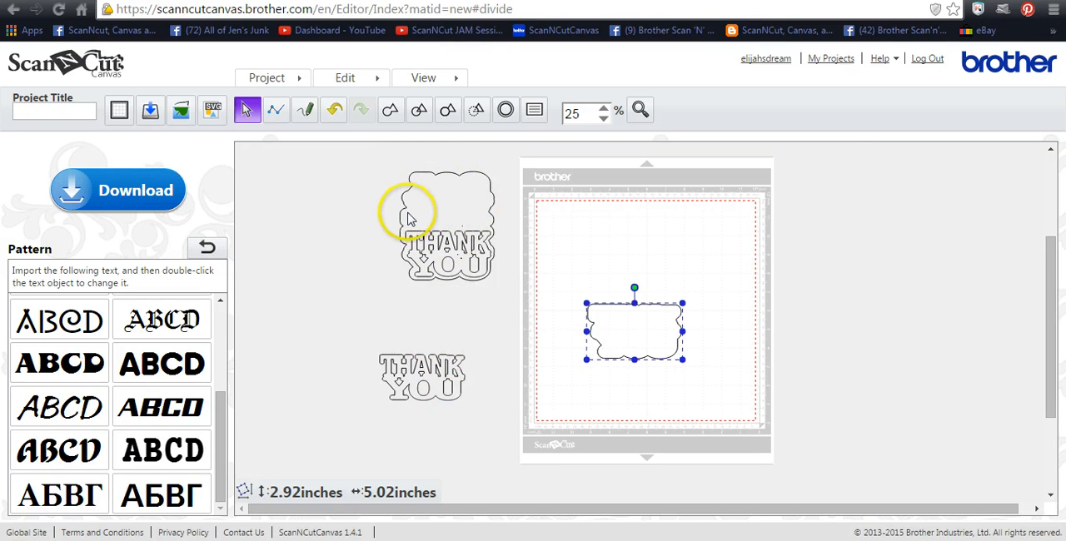
{"action": "mouse_move", "coordinate": [491, 232]}
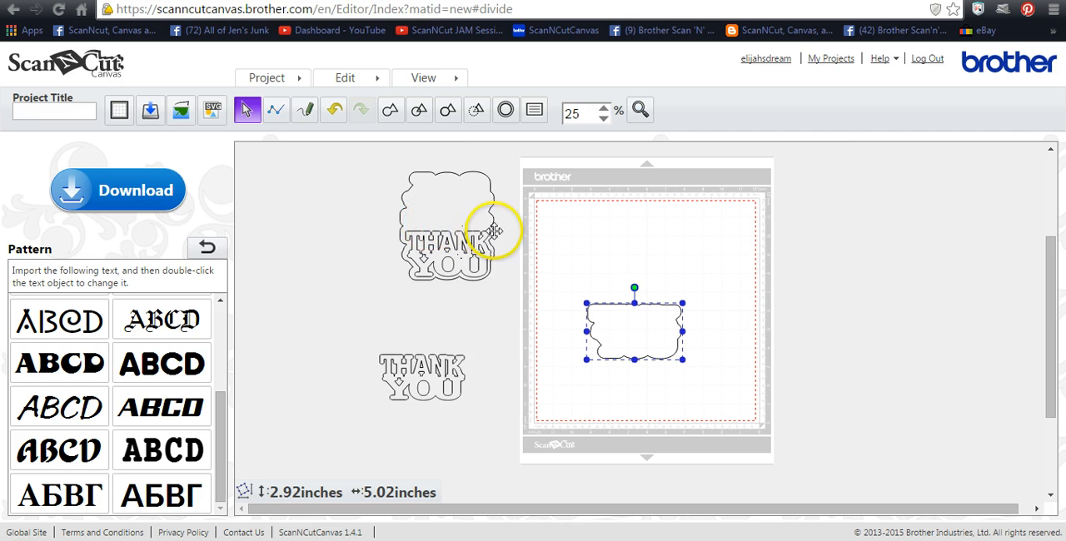
{"action": "mouse_move", "coordinate": [394, 232]}
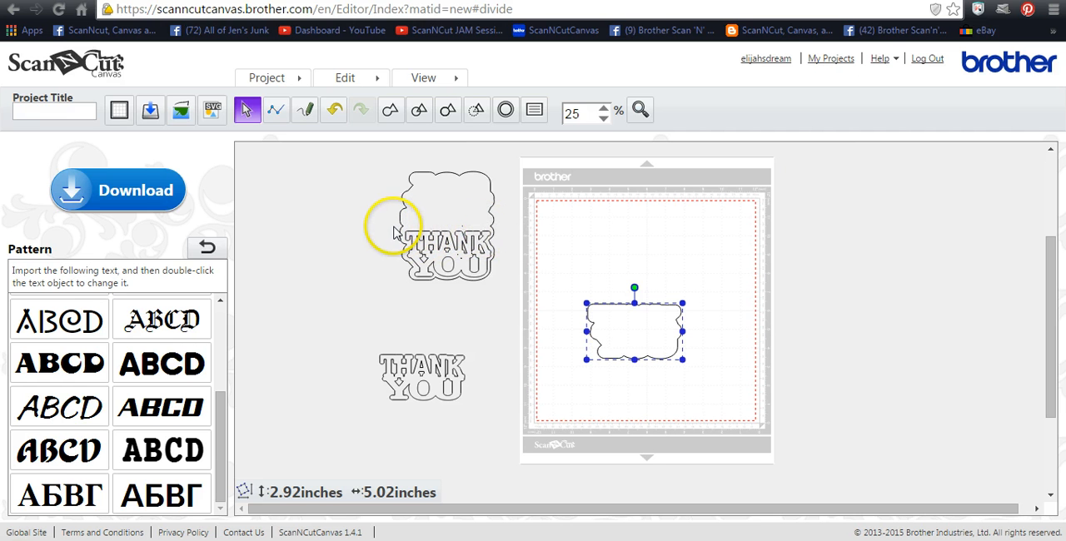
Duplicate the scalloped card shape and flip the copy vertically.
{"action": "left_click", "coordinate": [344, 78]}
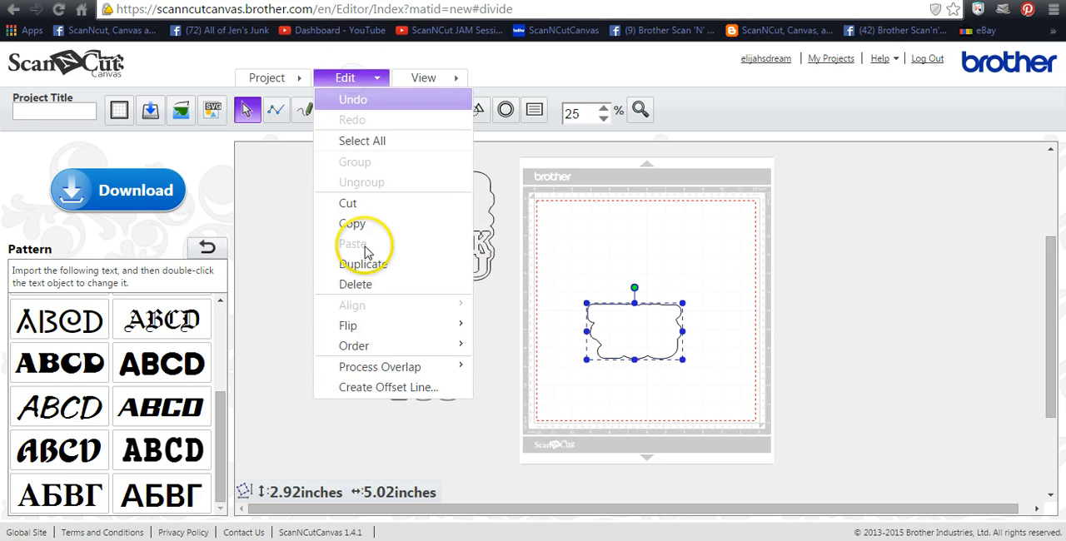
{"action": "mouse_move", "coordinate": [363, 264]}
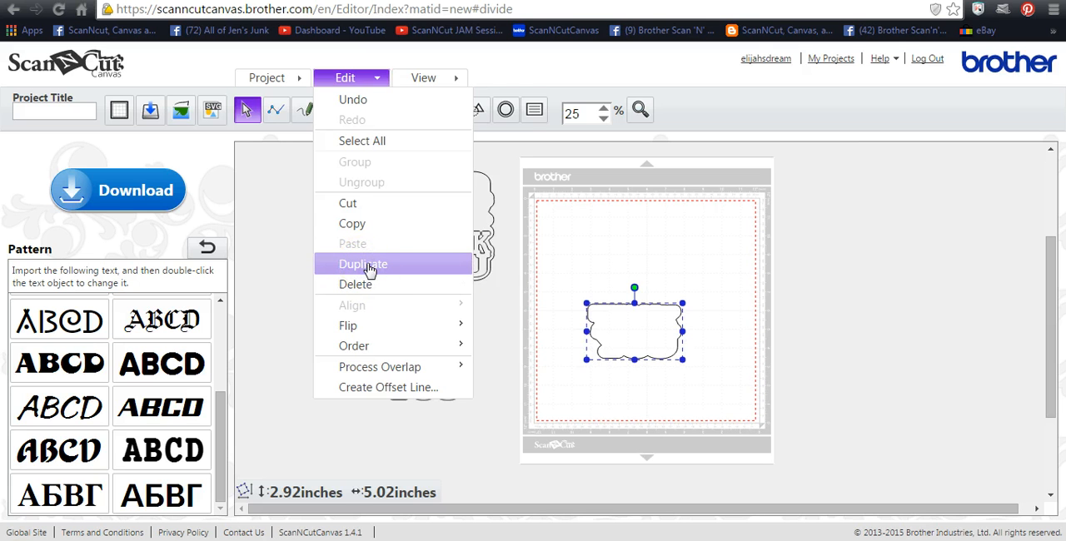
{"action": "left_click", "coordinate": [362, 264]}
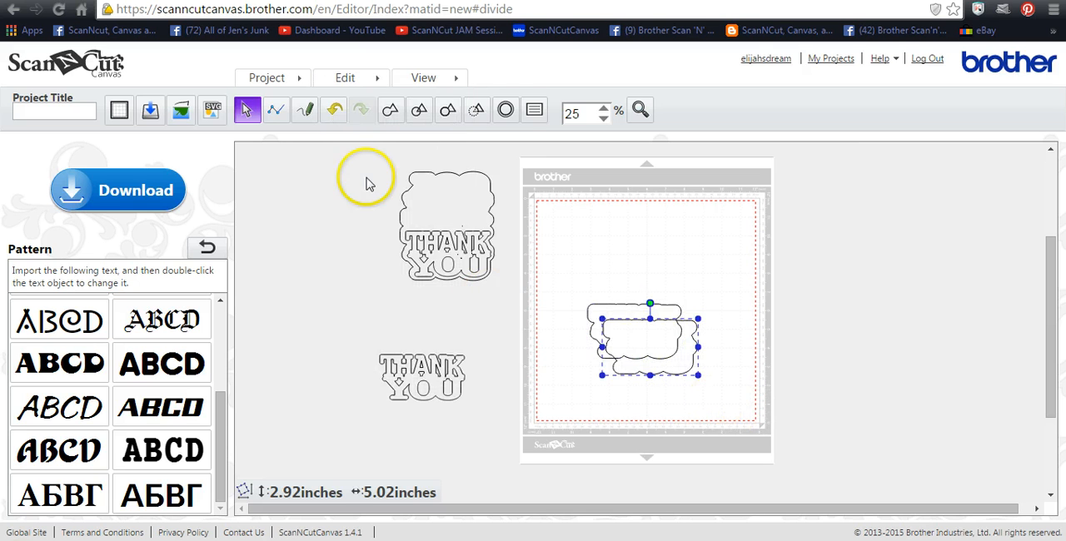
{"action": "left_click", "coordinate": [345, 77]}
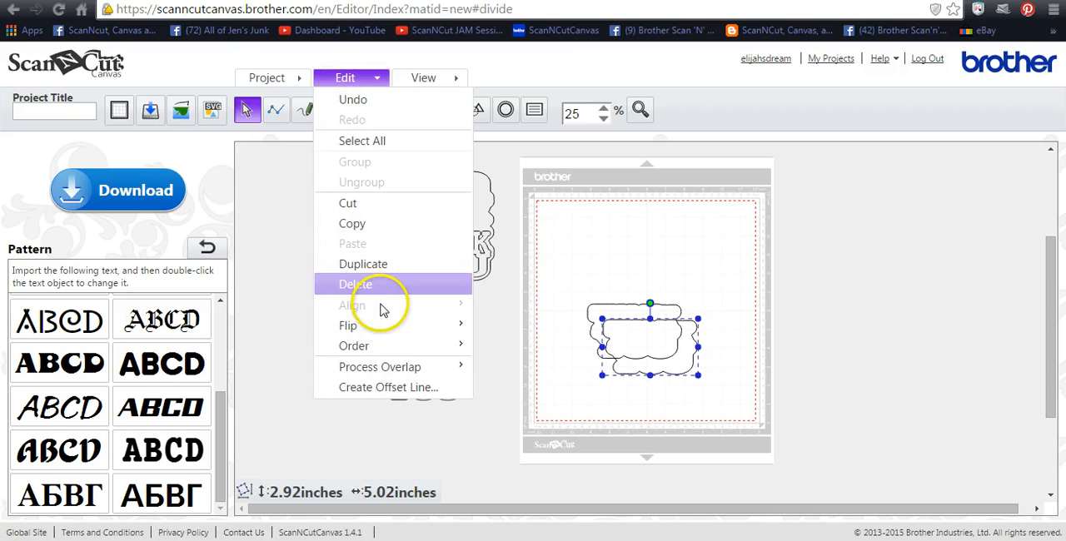
{"action": "mouse_move", "coordinate": [347, 324]}
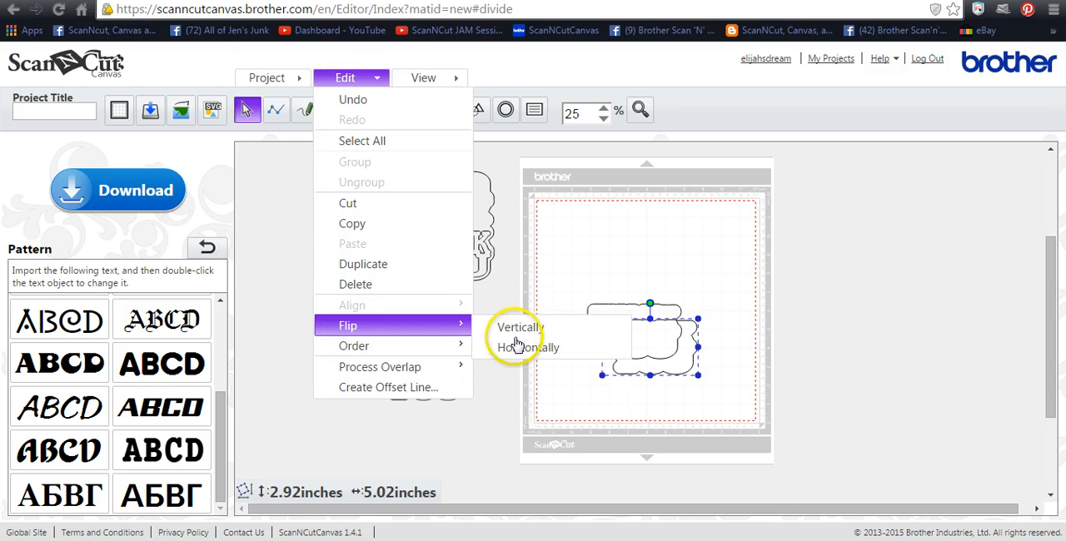
{"action": "left_click", "coordinate": [519, 326]}
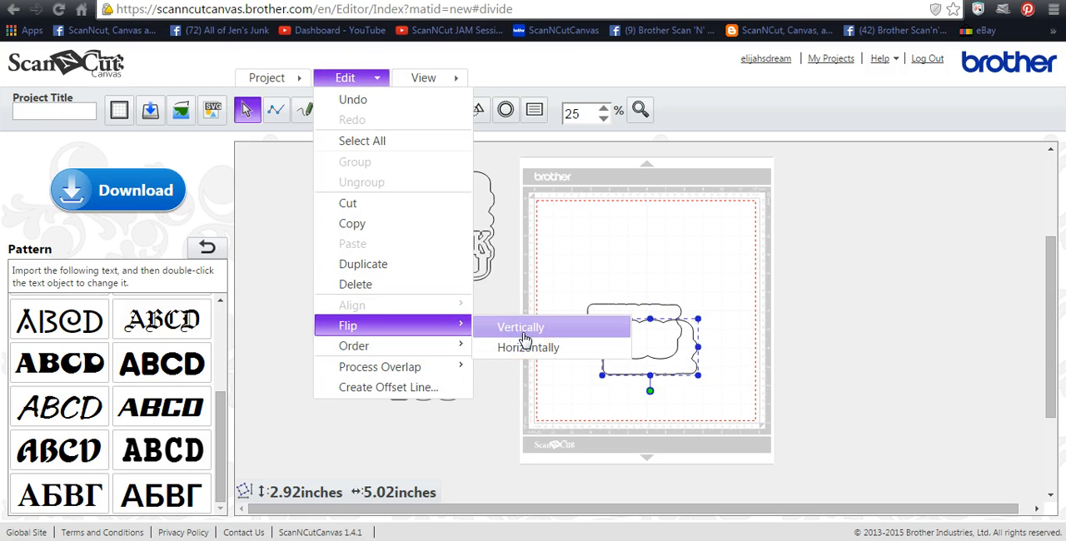
{"action": "left_click", "coordinate": [520, 327]}
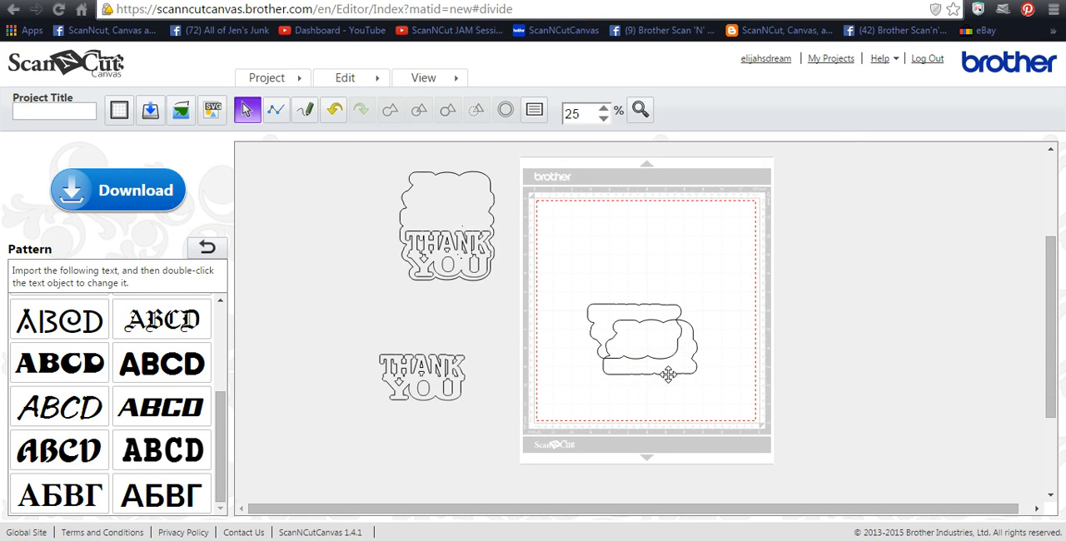
Move the flipped scalloped copy up so its straight edge meets the original's top edge.
{"action": "left_click", "coordinate": [641, 341]}
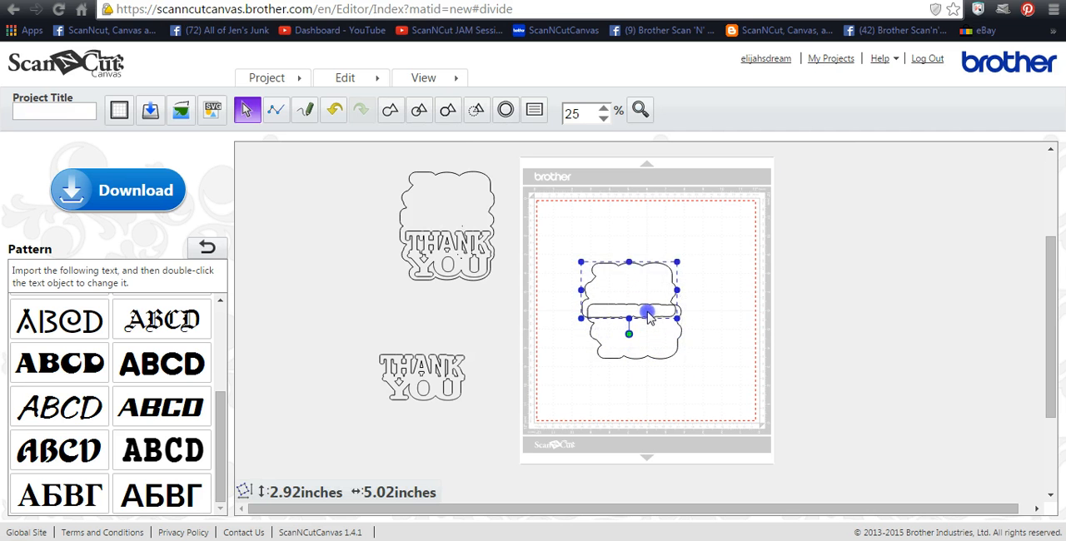
{"action": "left_click_drag", "start_coordinate": [648, 315], "coordinate": [654, 310]}
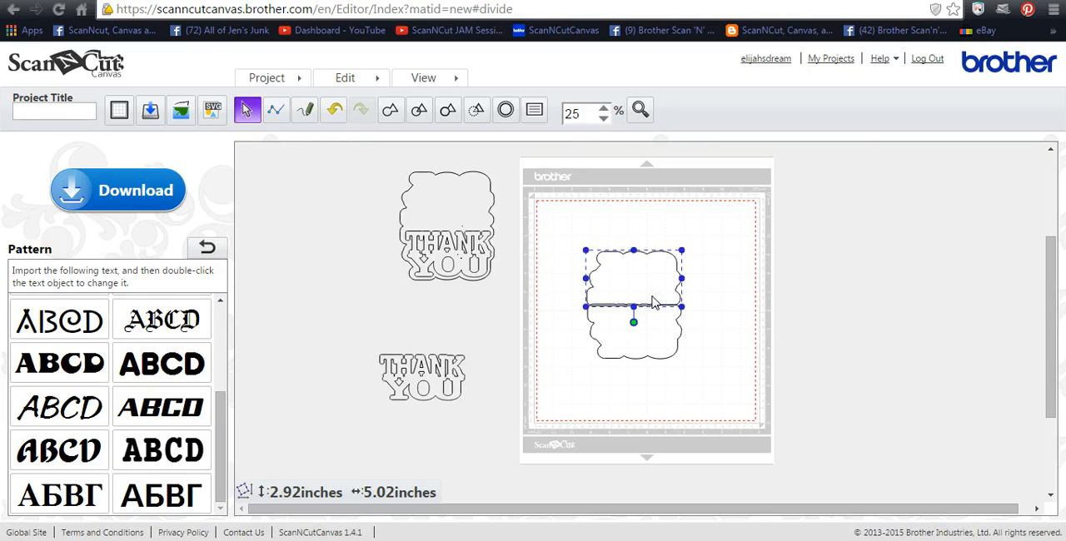
{"action": "left_click", "coordinate": [607, 106]}
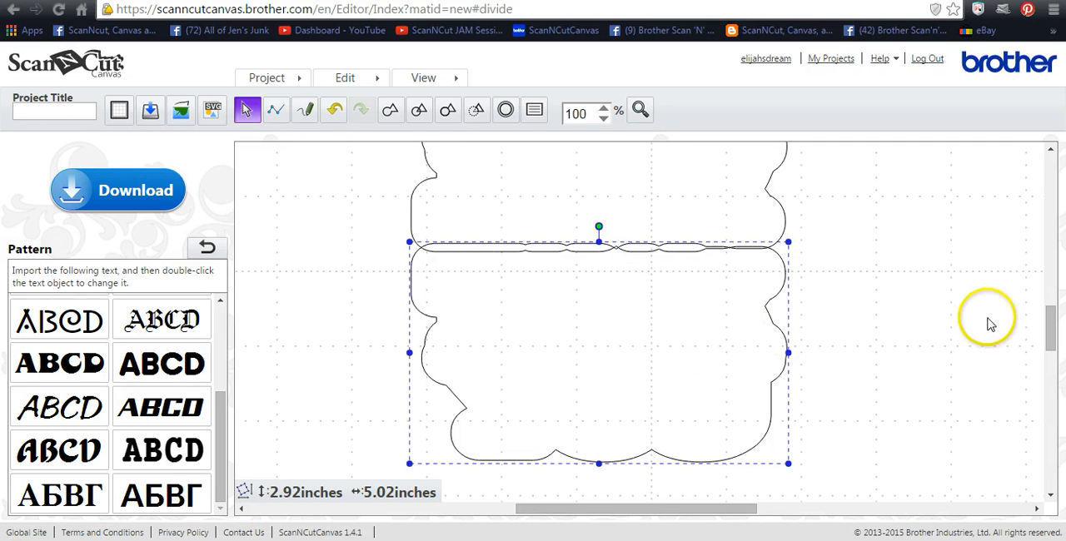
Select both mirrored scalloped halves and weld them into a single outline.
{"action": "left_click", "coordinate": [604, 119]}
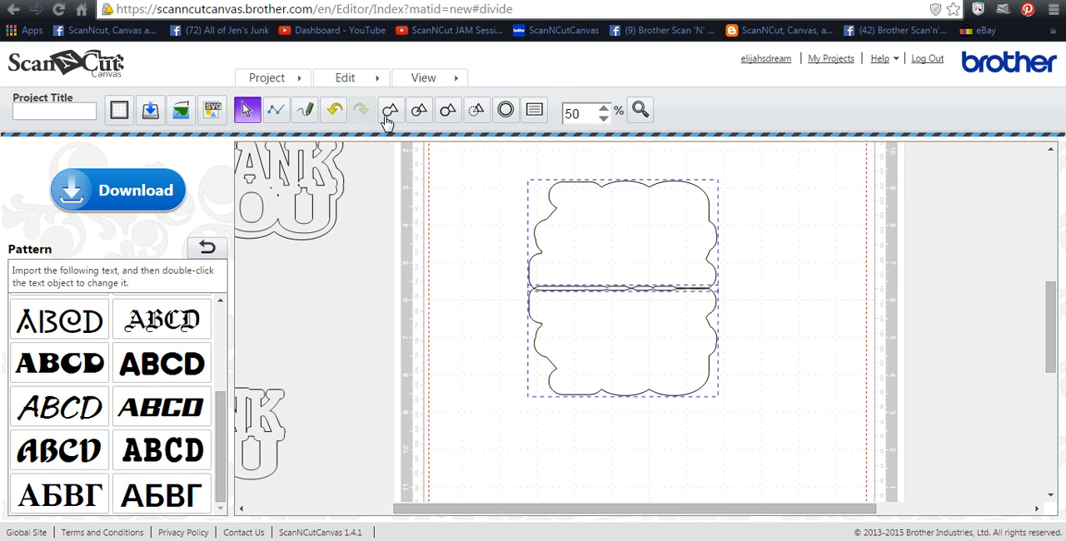
{"action": "left_click", "coordinate": [390, 110]}
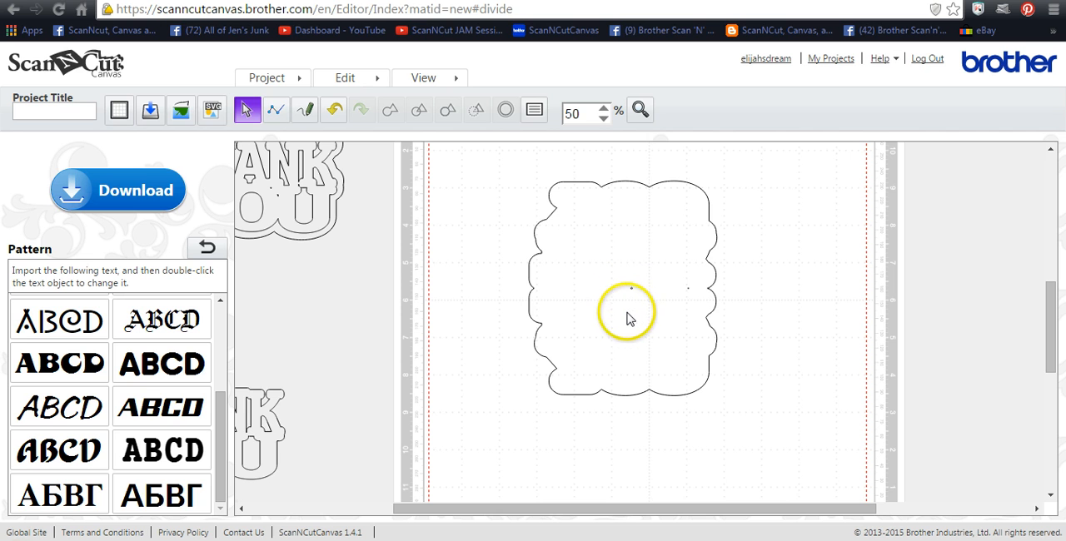
{"action": "mouse_move", "coordinate": [631, 298]}
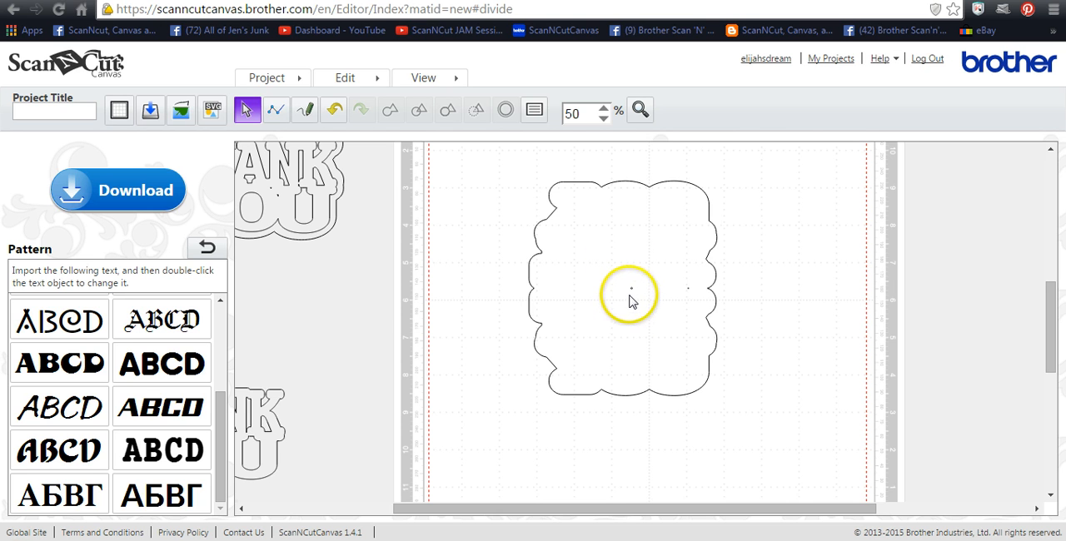
{"action": "mouse_move", "coordinate": [570, 207]}
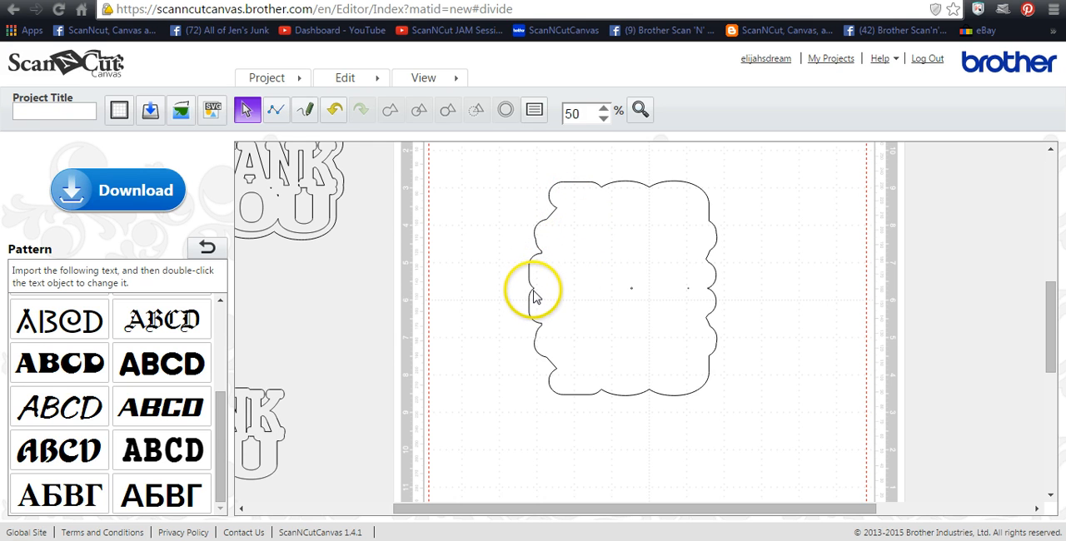
{"action": "mouse_move", "coordinate": [693, 289]}
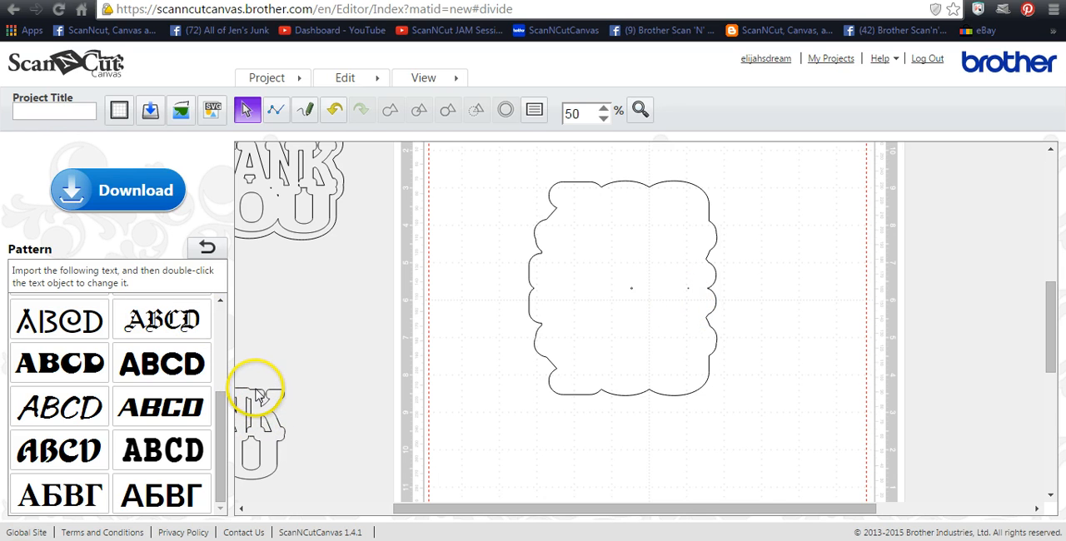
{"action": "mouse_move", "coordinate": [598, 305]}
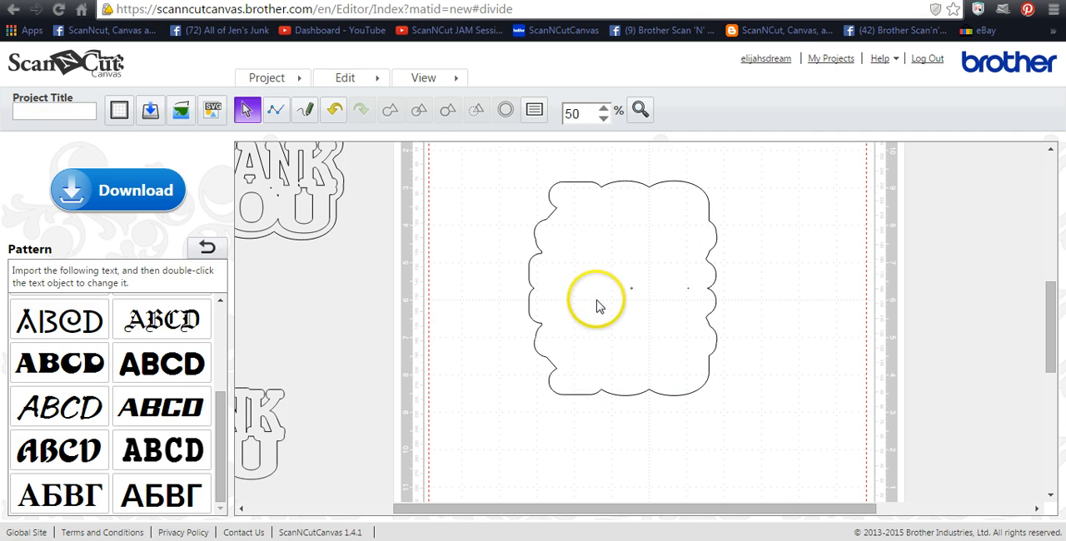
{"action": "mouse_move", "coordinate": [262, 412]}
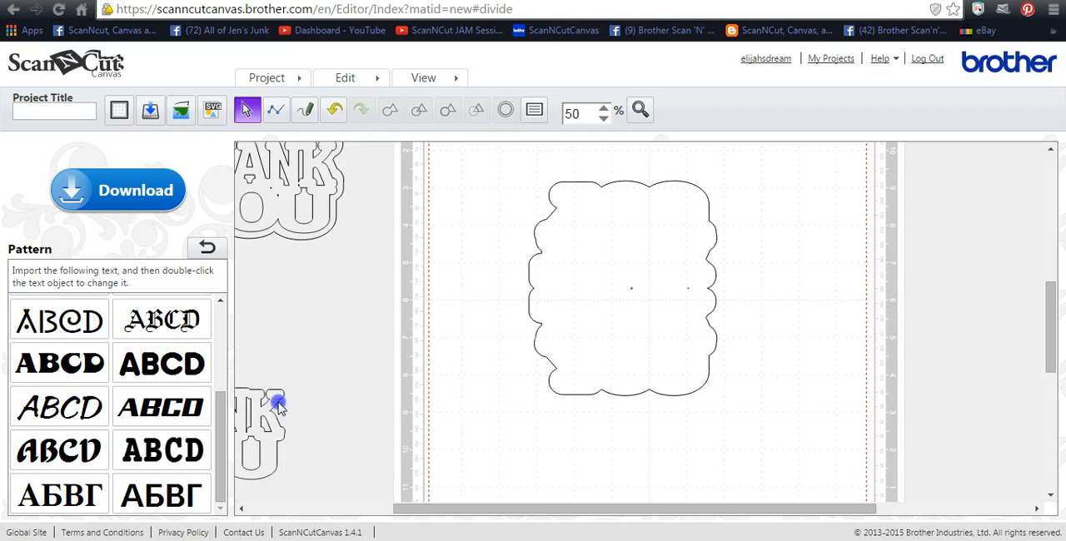
Move the offset-shadowed THANK YOU artwork into the card's lower half.
{"action": "left_click", "coordinate": [276, 404]}
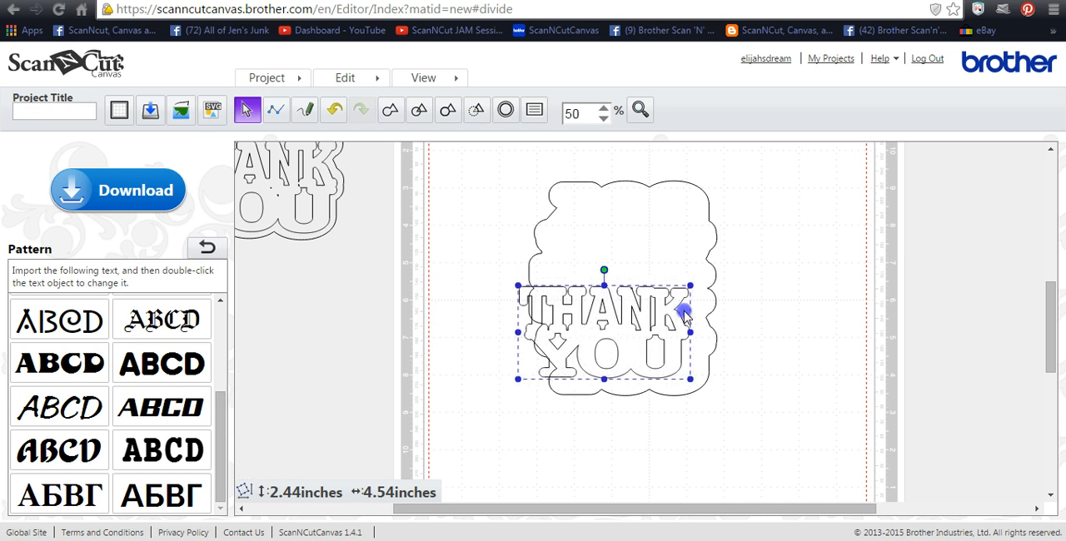
{"action": "left_click_drag", "start_coordinate": [682, 312], "coordinate": [694, 323]}
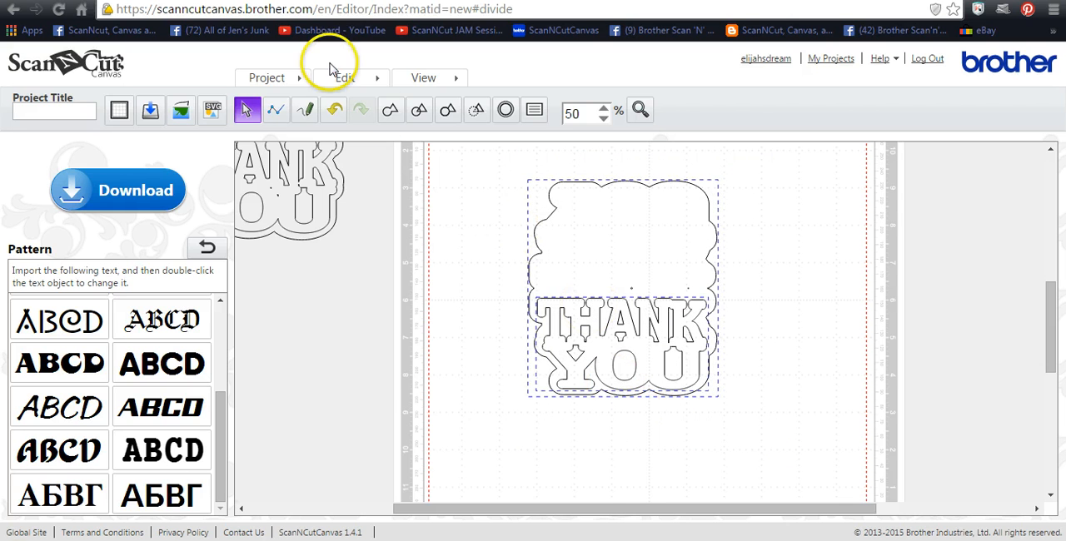
Group card base with THANK YOU, resize to about 8.26 × 6.47 inches, then ungroup.
{"action": "left_click", "coordinate": [344, 77]}
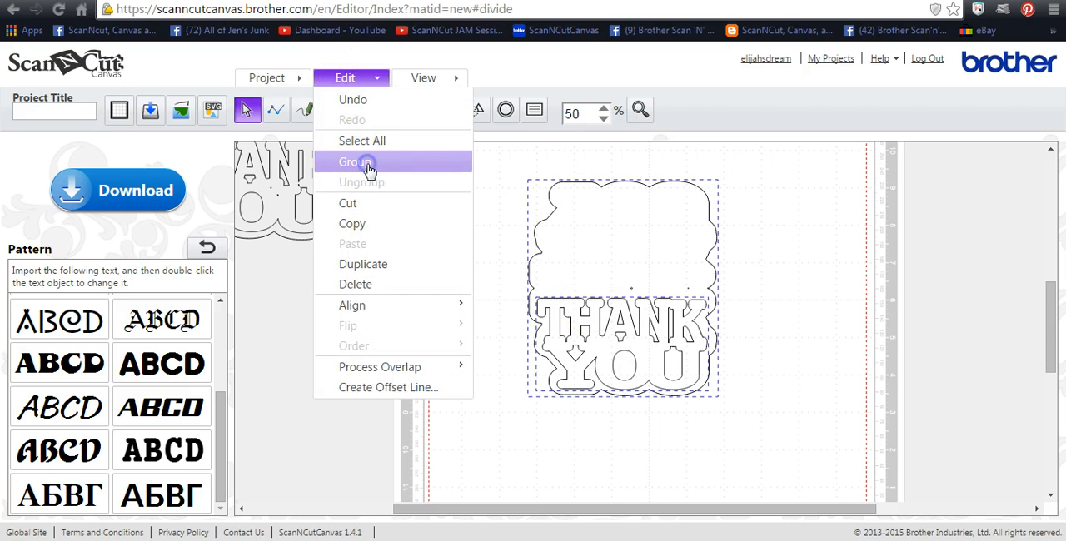
{"action": "left_click", "coordinate": [354, 162]}
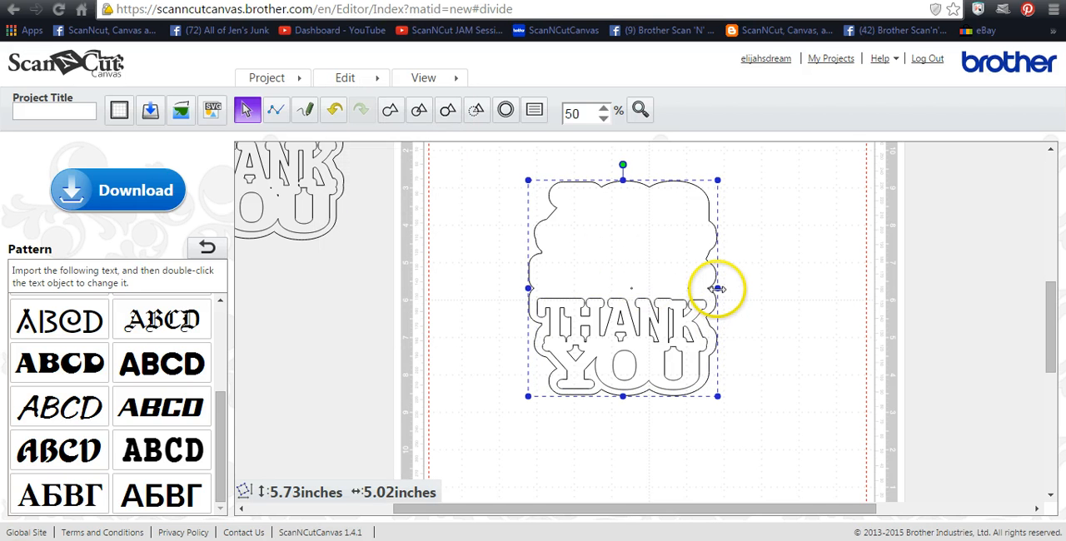
{"action": "left_click_drag", "start_coordinate": [718, 289], "coordinate": [770, 287]}
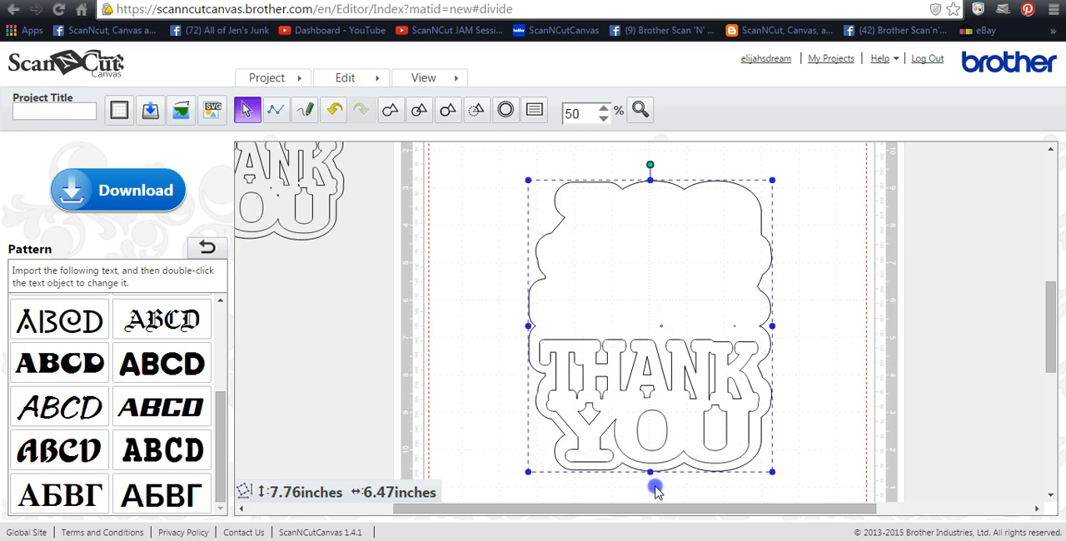
{"action": "left_click_drag", "start_coordinate": [650, 487], "coordinate": [650, 491]}
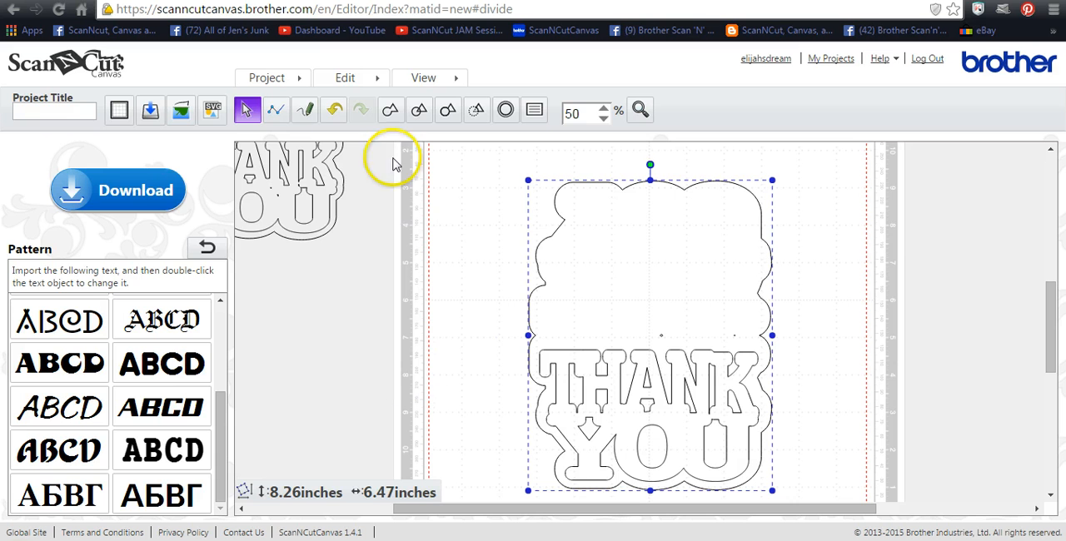
{"action": "left_click", "coordinate": [345, 78]}
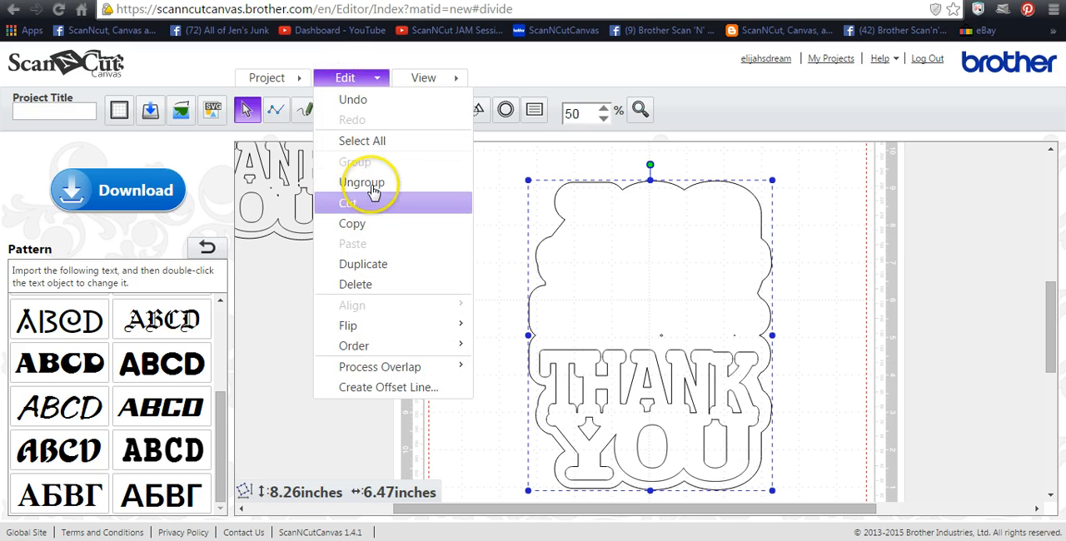
{"action": "left_click", "coordinate": [361, 182]}
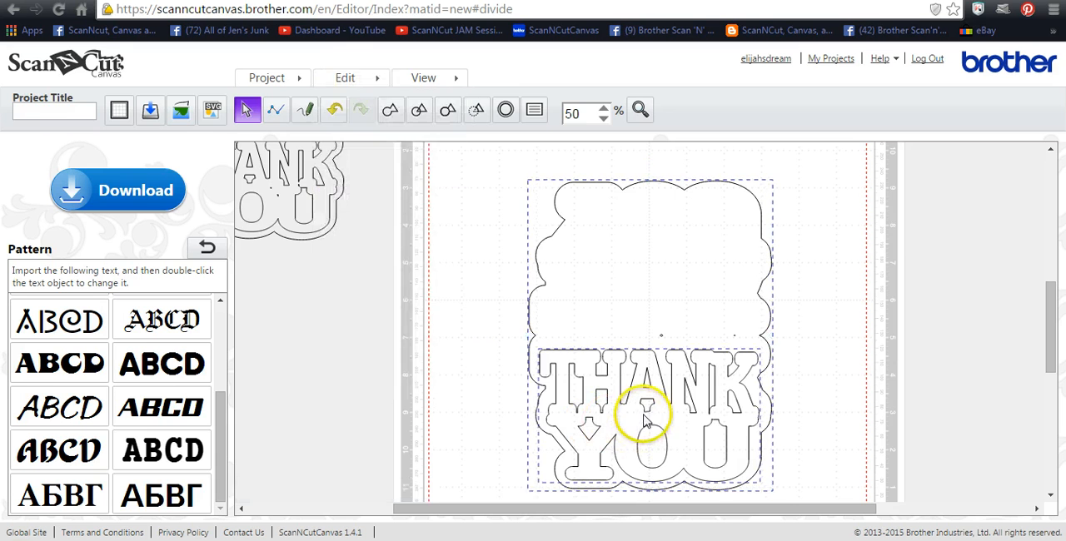